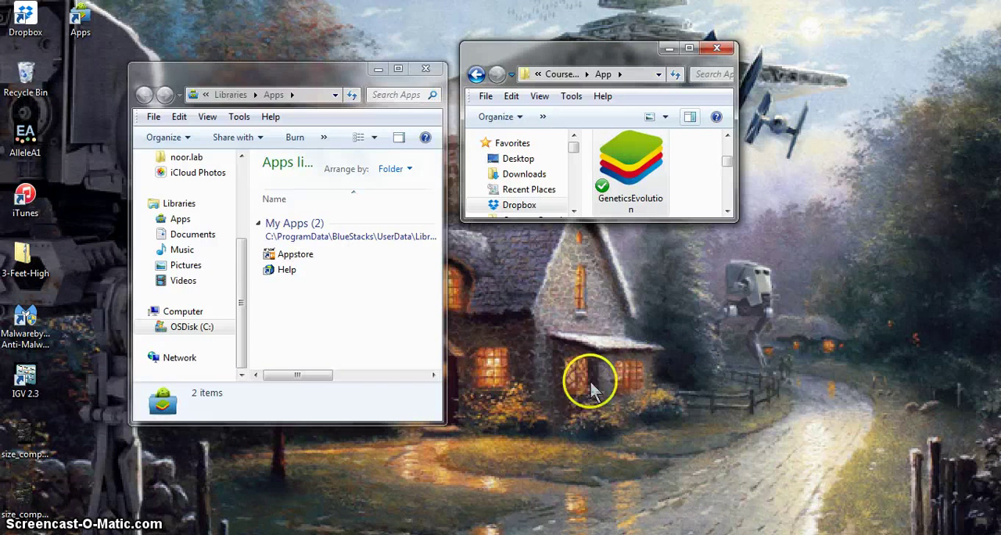
{"action": "mouse_move", "coordinate": [430, 477]}
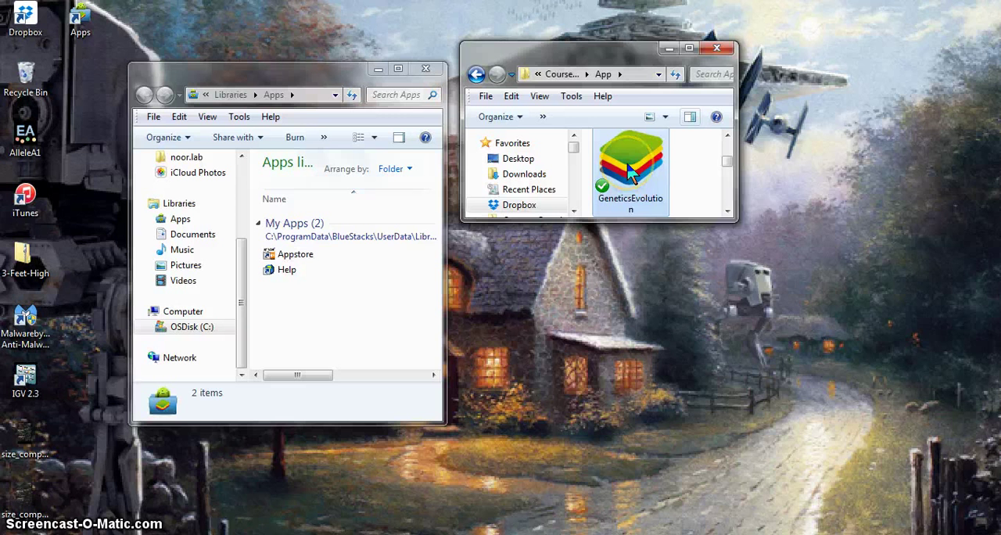
{"action": "mouse_move", "coordinate": [630, 168]}
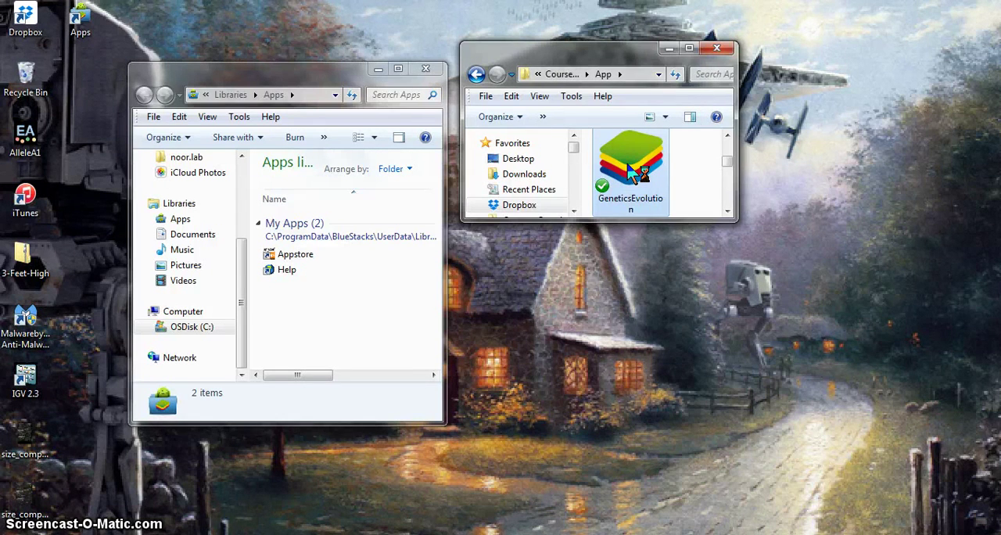
Step: Install the GeneticsEvolution APK and select the new Genetics And Evolution shortcut in Apps
{"action": "double_click", "coordinate": [631, 170]}
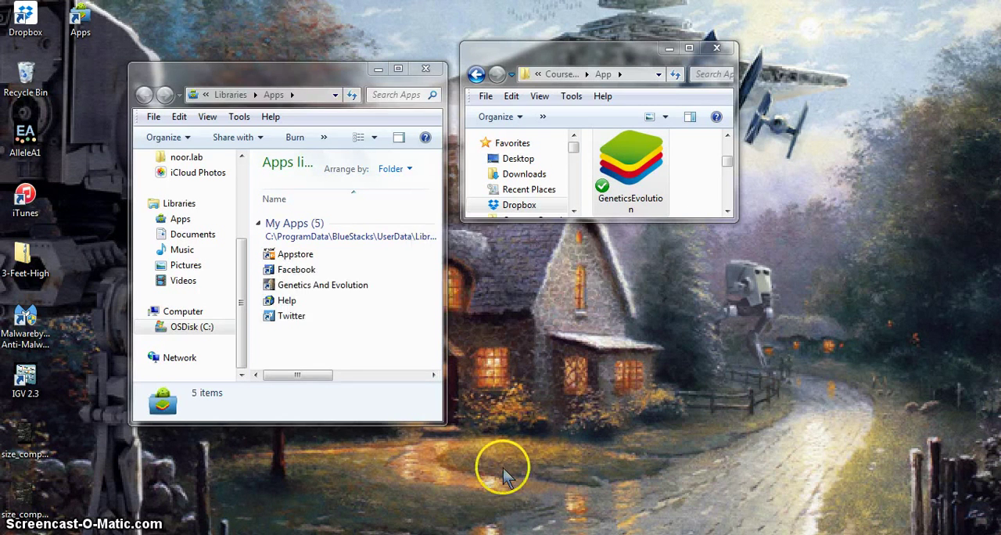
{"action": "mouse_move", "coordinate": [508, 478]}
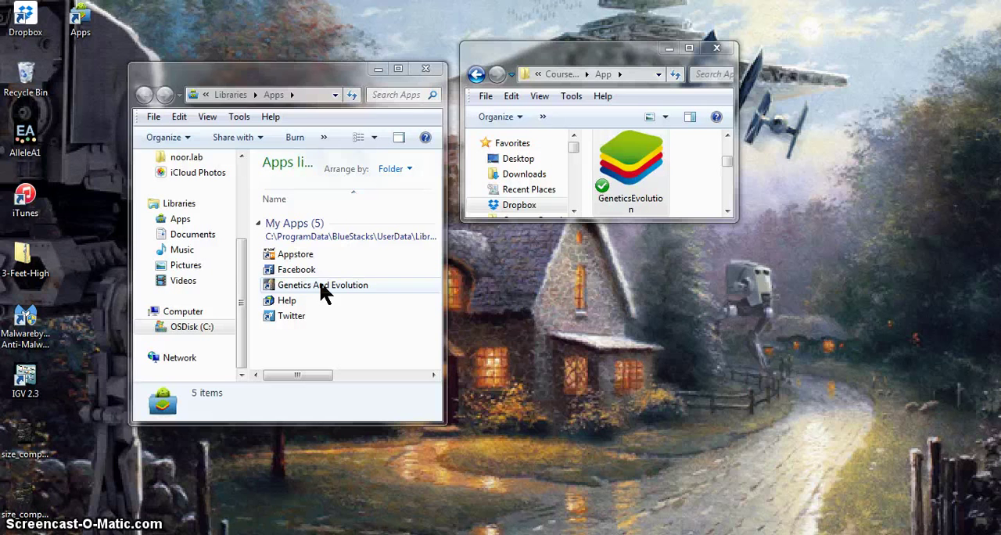
{"action": "left_click", "coordinate": [322, 285]}
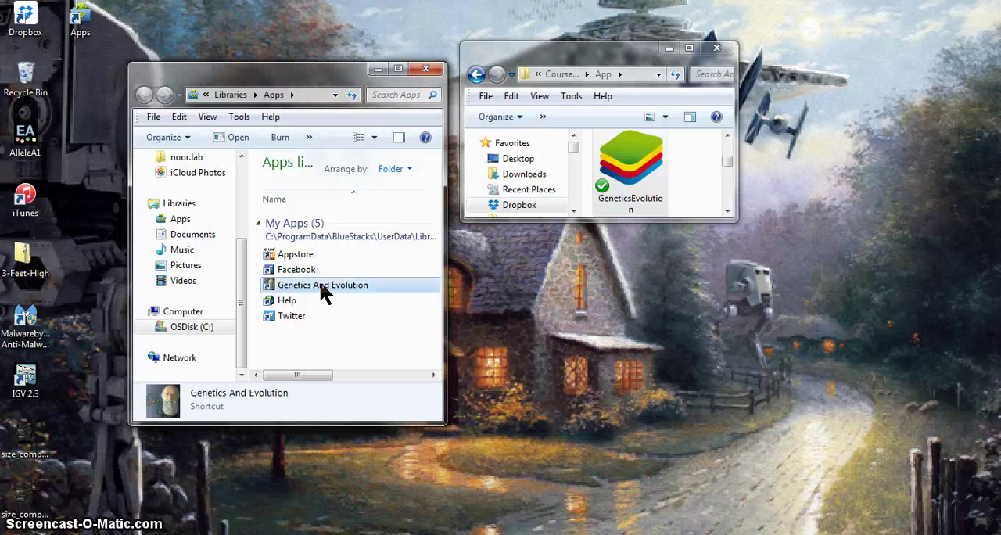
Step: Launch Genetics And Evolution in BlueStacks and view its About page with credits
{"action": "double_click", "coordinate": [322, 285]}
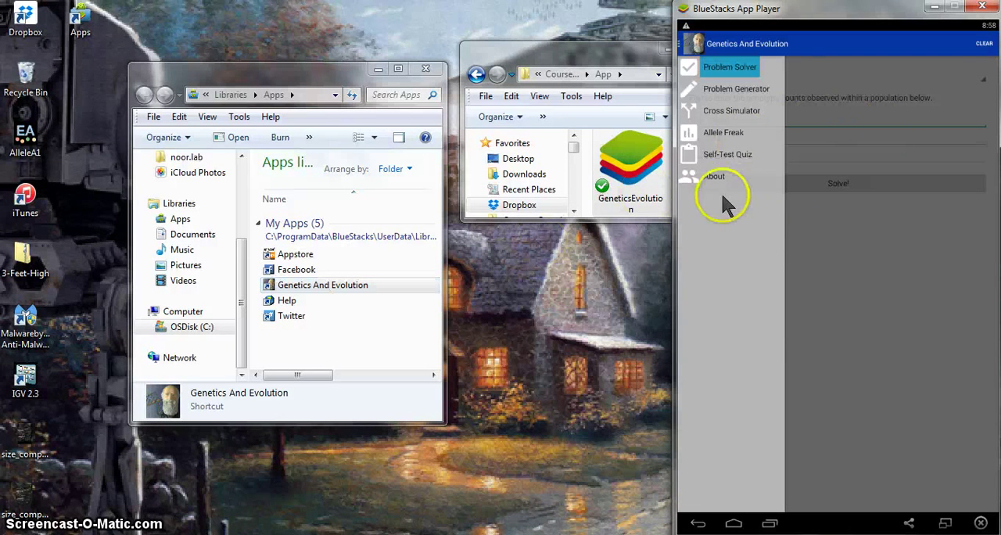
{"action": "mouse_move", "coordinate": [718, 187]}
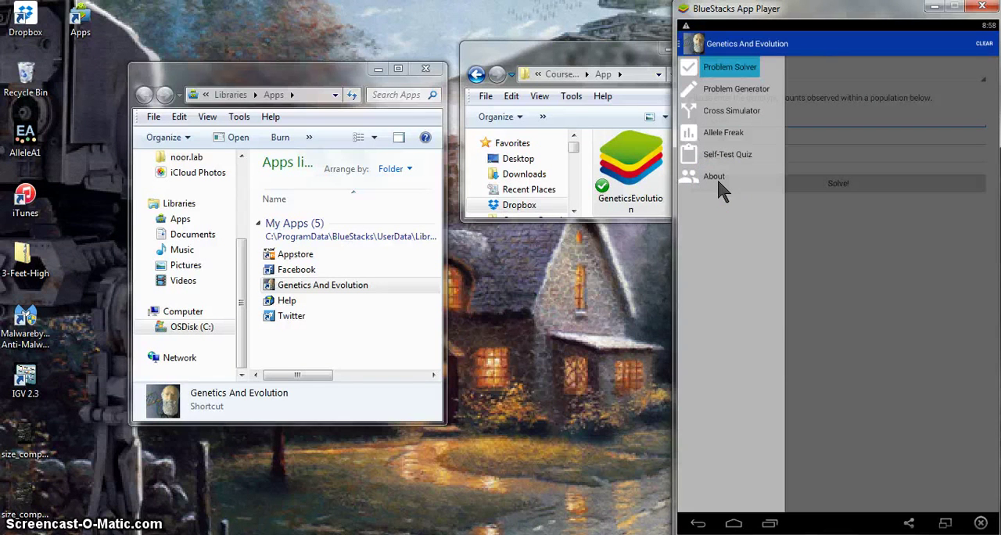
{"action": "left_click", "coordinate": [713, 176]}
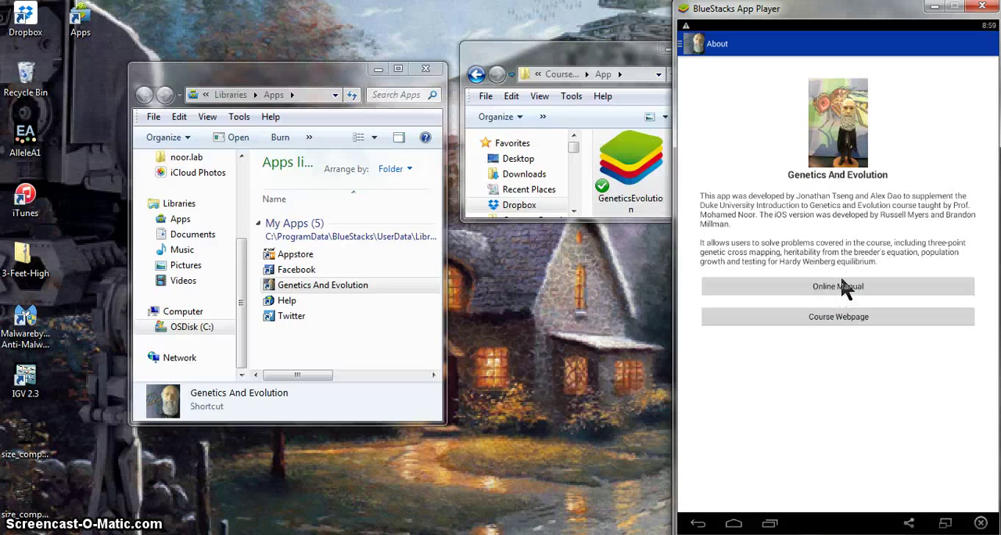
{"action": "left_click", "coordinate": [837, 290]}
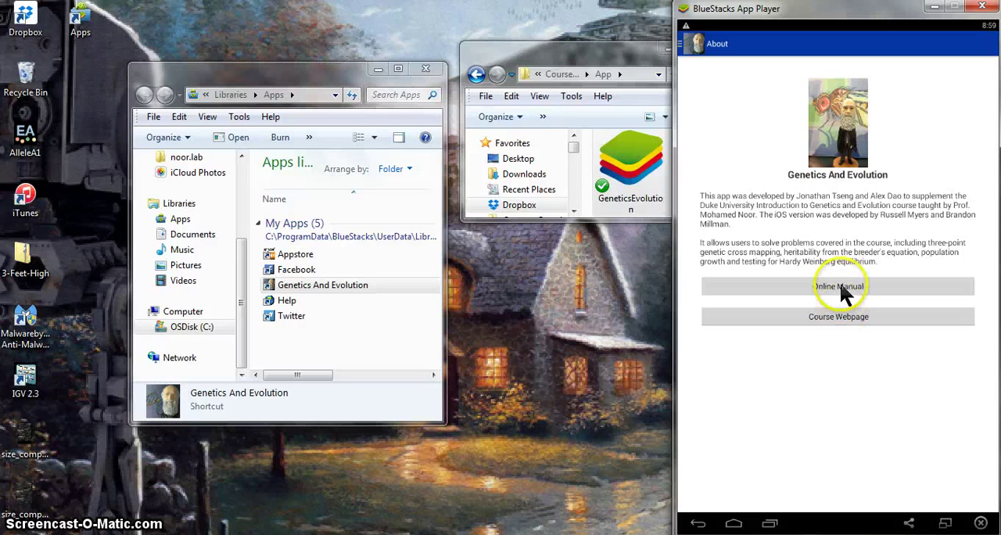
{"action": "mouse_move", "coordinate": [802, 219]}
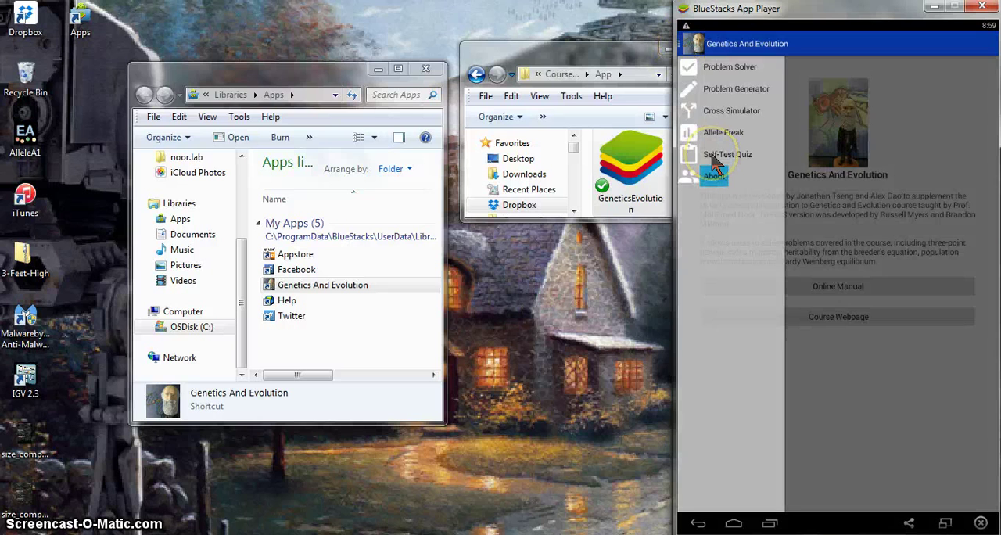
Step: Open the Self-Test Quiz, submit Phenotype as the answer, and retry the question
{"action": "left_click", "coordinate": [727, 154]}
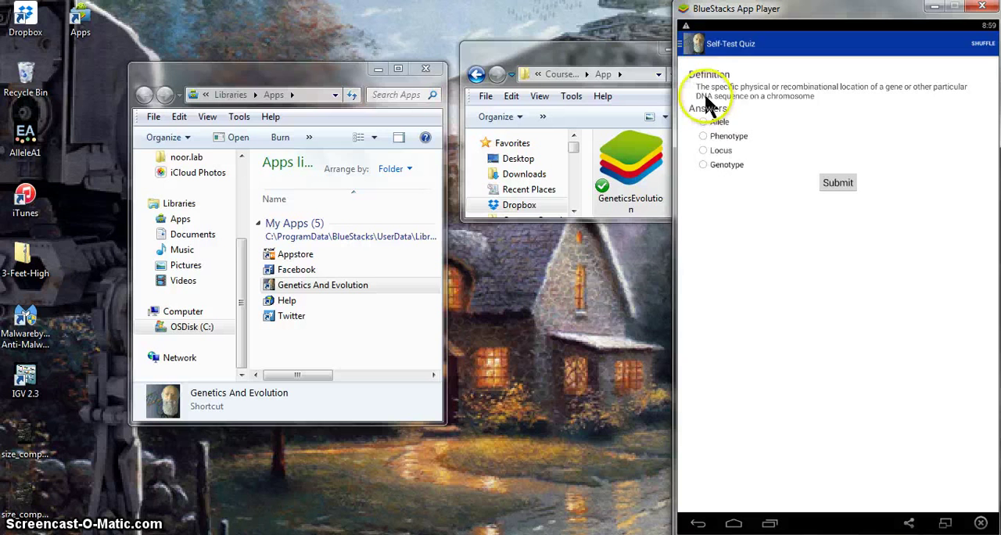
{"action": "mouse_move", "coordinate": [757, 96]}
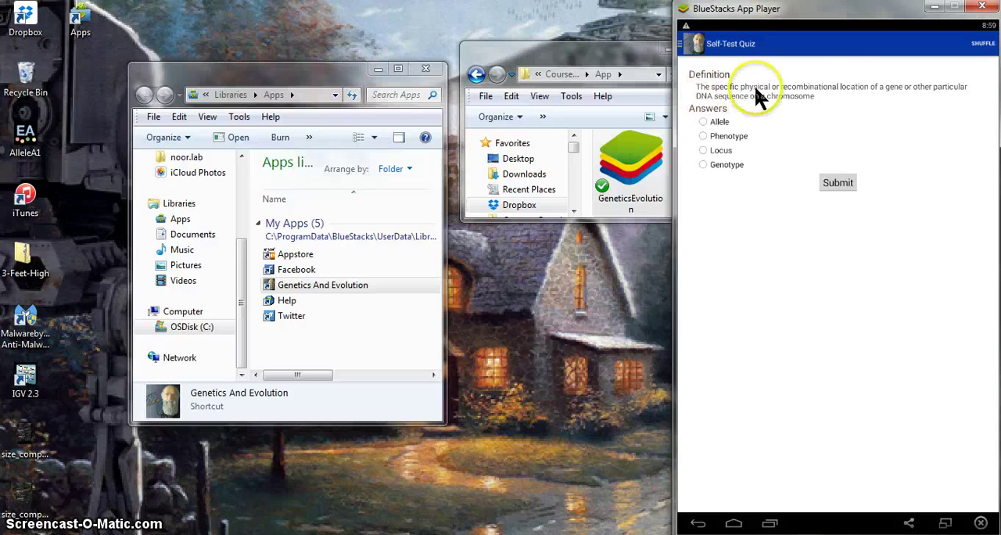
{"action": "mouse_move", "coordinate": [903, 102]}
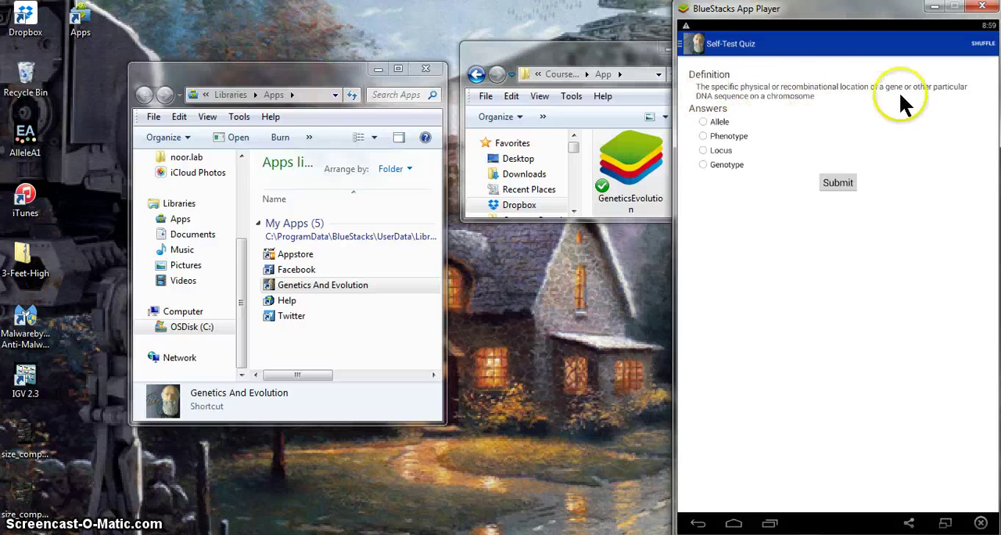
{"action": "mouse_move", "coordinate": [797, 106]}
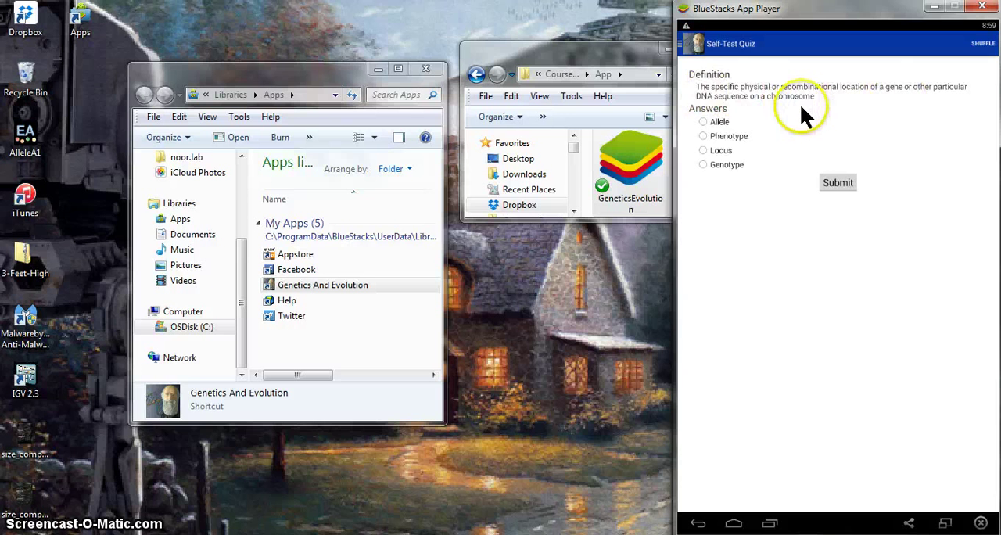
{"action": "mouse_move", "coordinate": [708, 145]}
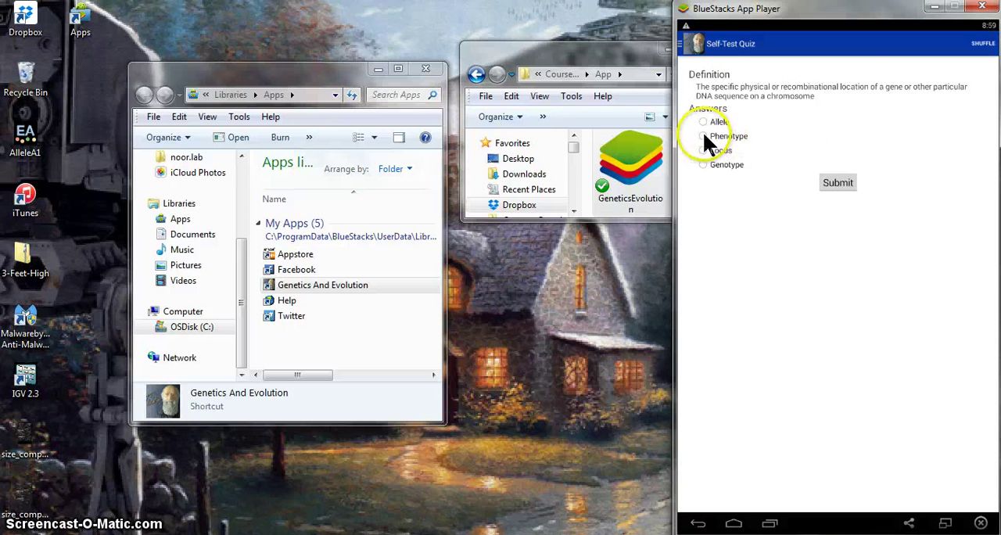
{"action": "left_click", "coordinate": [702, 136]}
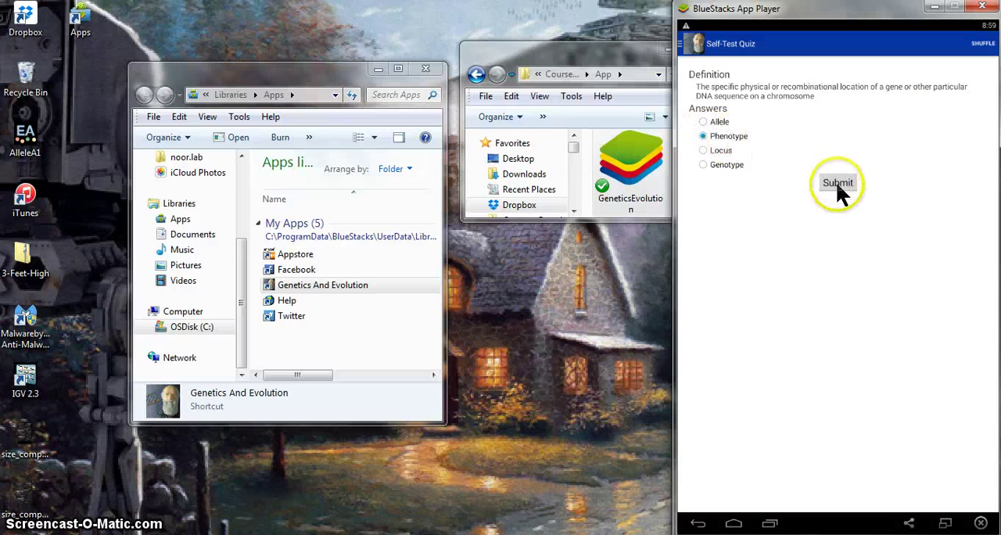
{"action": "left_click", "coordinate": [838, 182]}
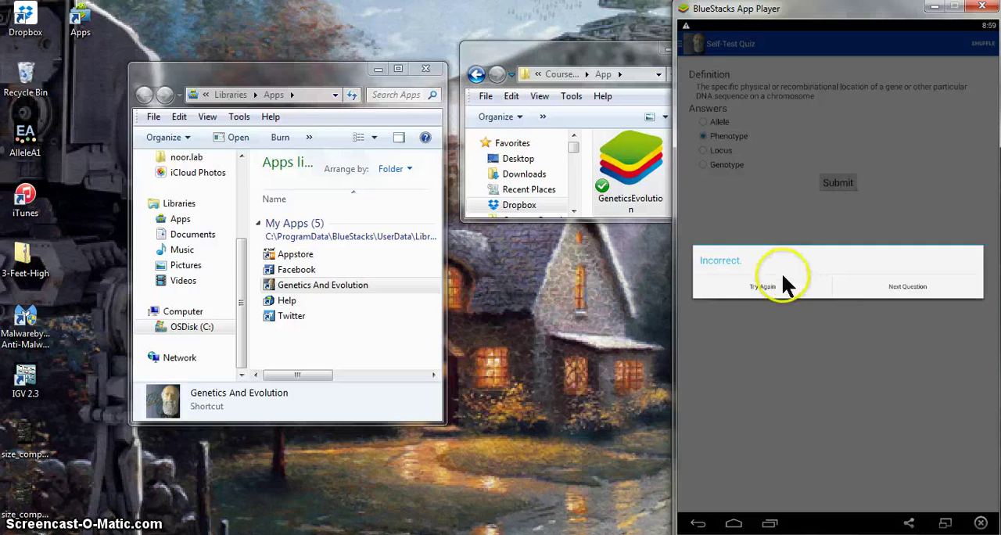
{"action": "left_click", "coordinate": [759, 286]}
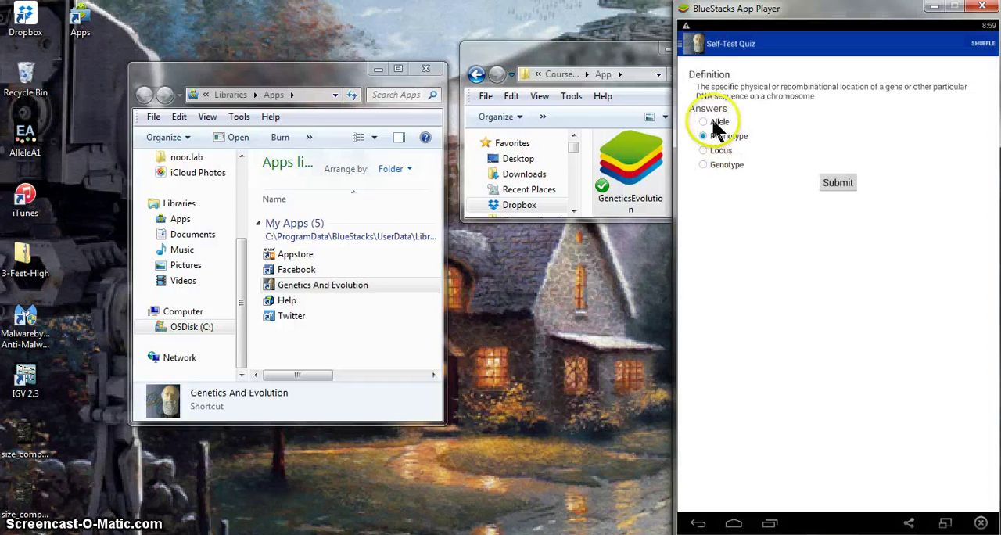
Step: Answer Locus correctly and advance to the question about RNA copies of DNA
{"action": "left_click", "coordinate": [703, 151]}
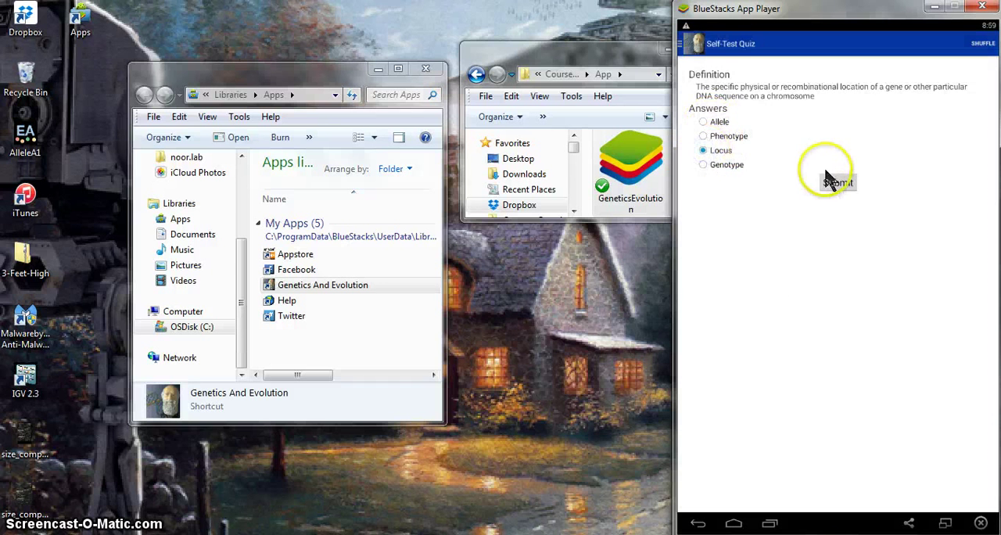
{"action": "left_click", "coordinate": [837, 183]}
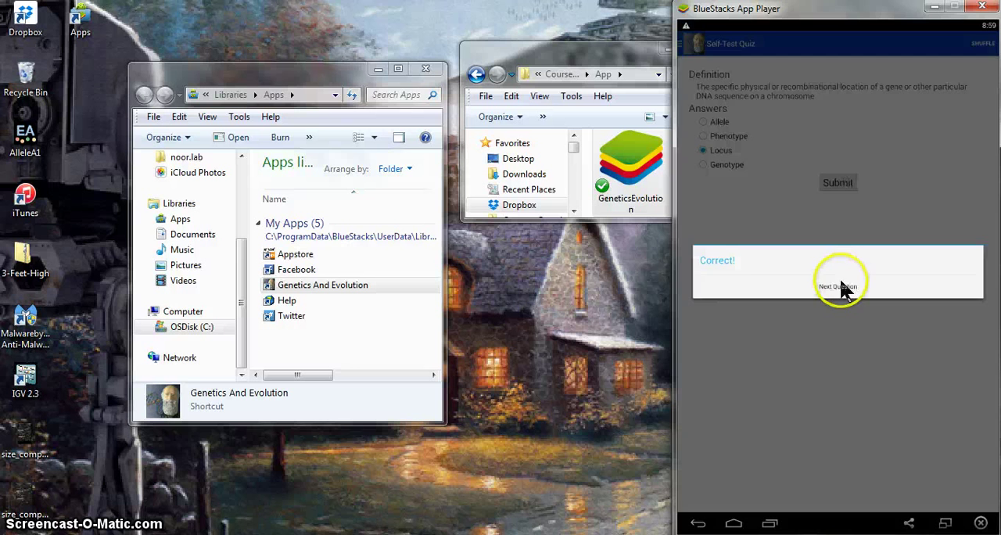
{"action": "left_click", "coordinate": [837, 286]}
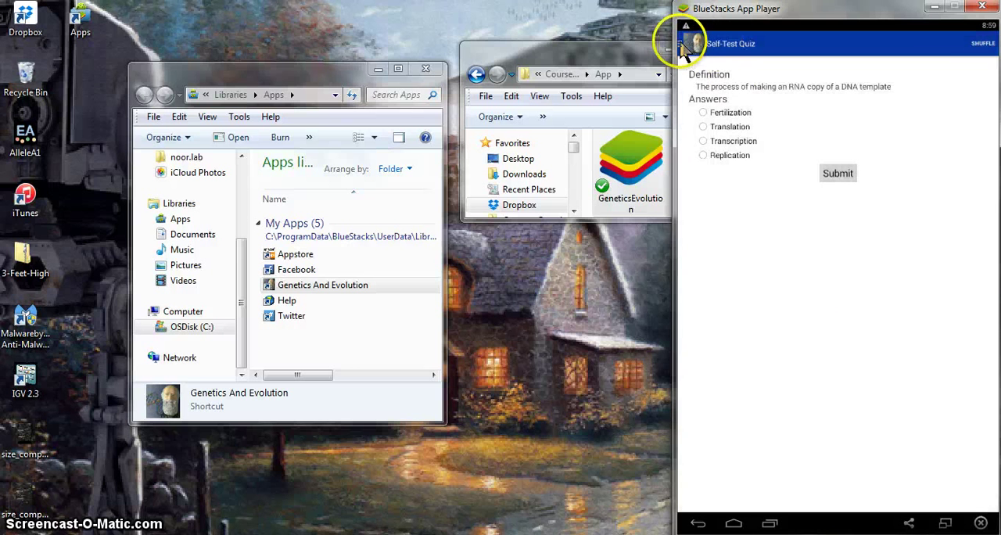
{"action": "left_click", "coordinate": [686, 43]}
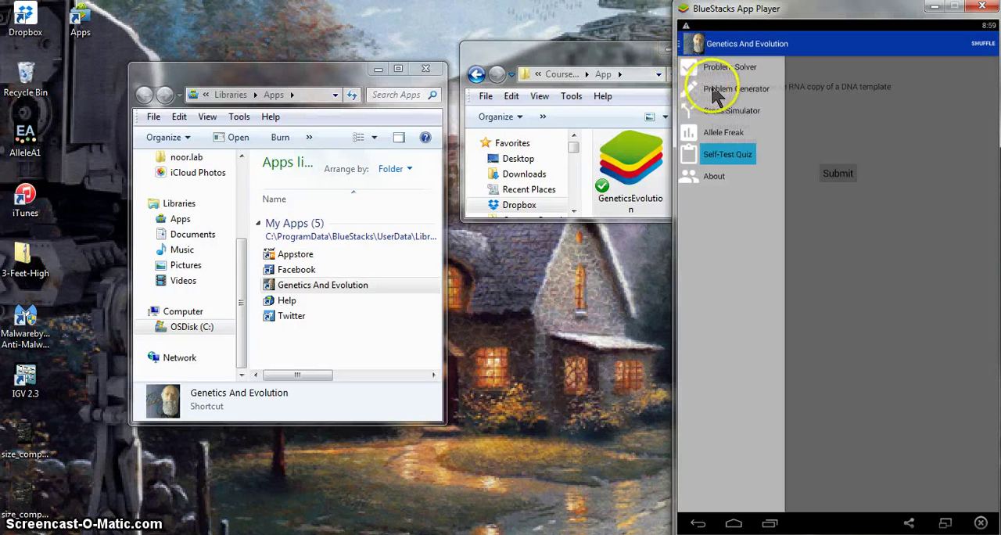
Step: Generate a Genetic Cross Mapping problem and reveal its answer: AB 0.170, BC 0.277, AC 0.165
{"action": "left_click", "coordinate": [734, 88]}
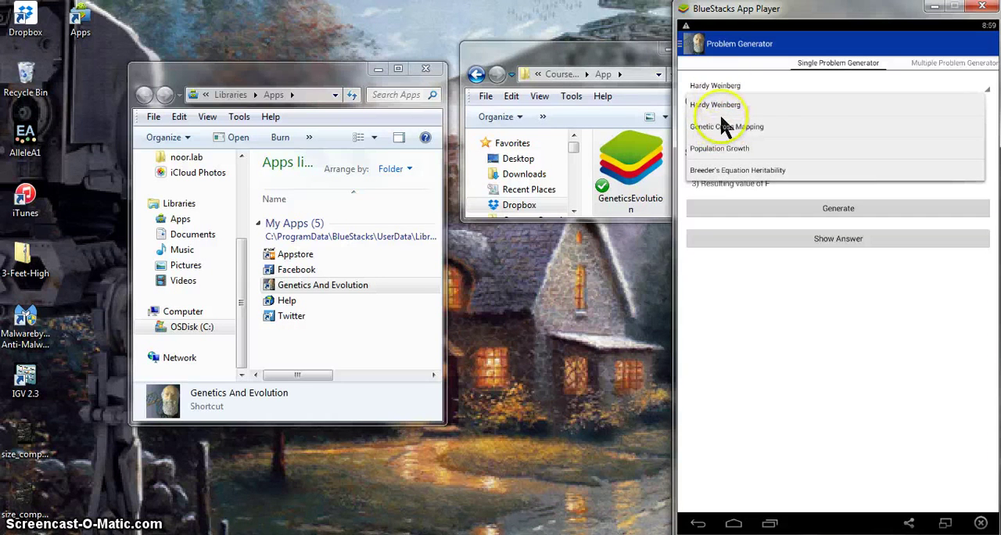
{"action": "left_click", "coordinate": [727, 126]}
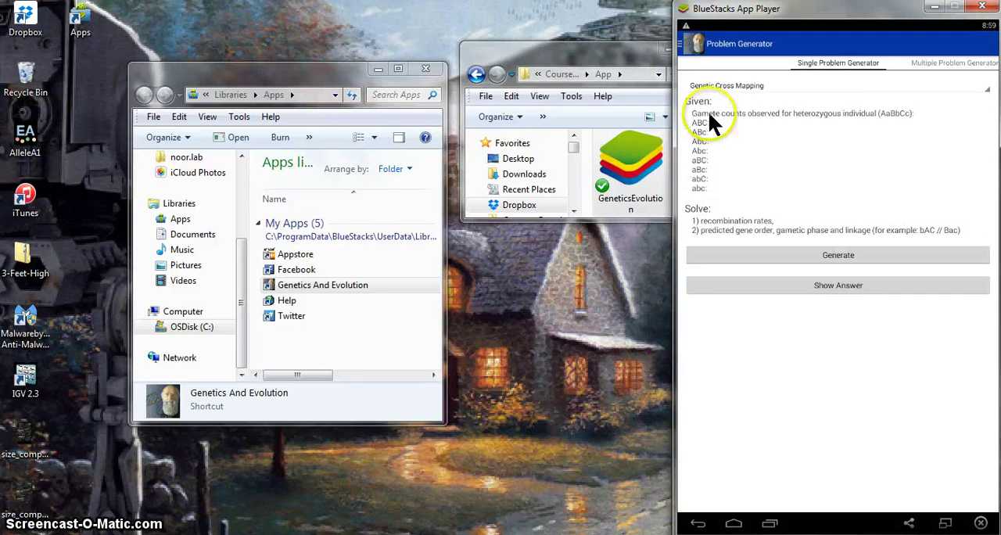
{"action": "mouse_move", "coordinate": [763, 183]}
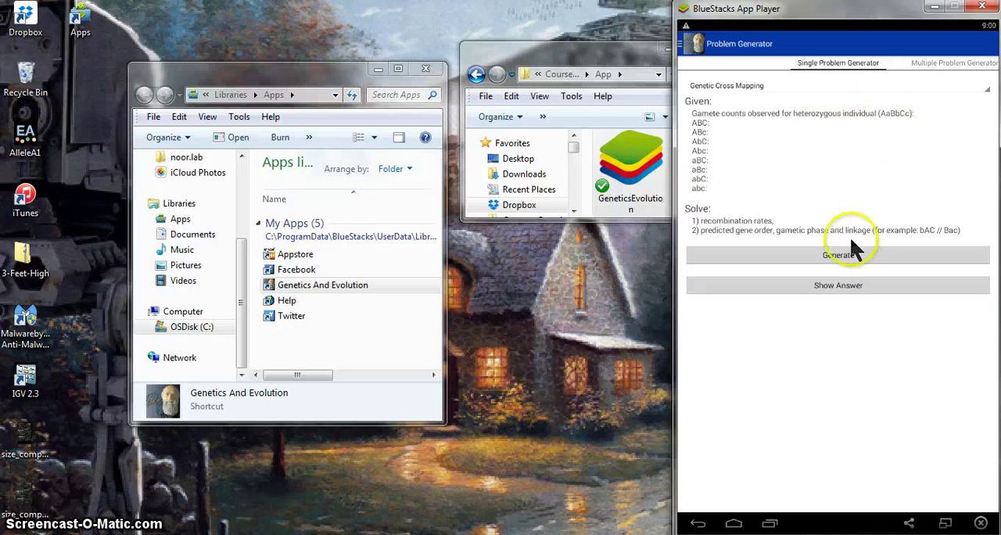
{"action": "left_click", "coordinate": [838, 255]}
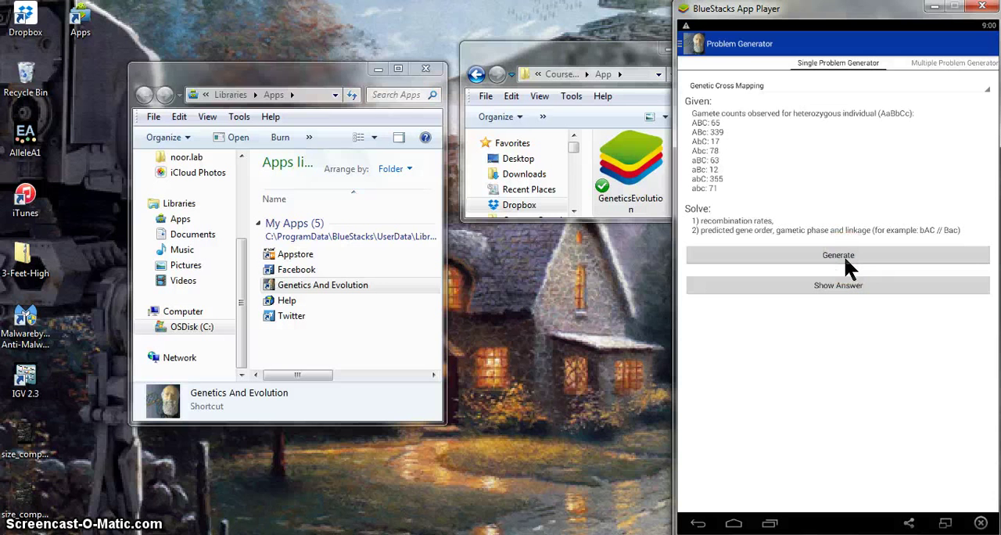
{"action": "mouse_move", "coordinate": [758, 204]}
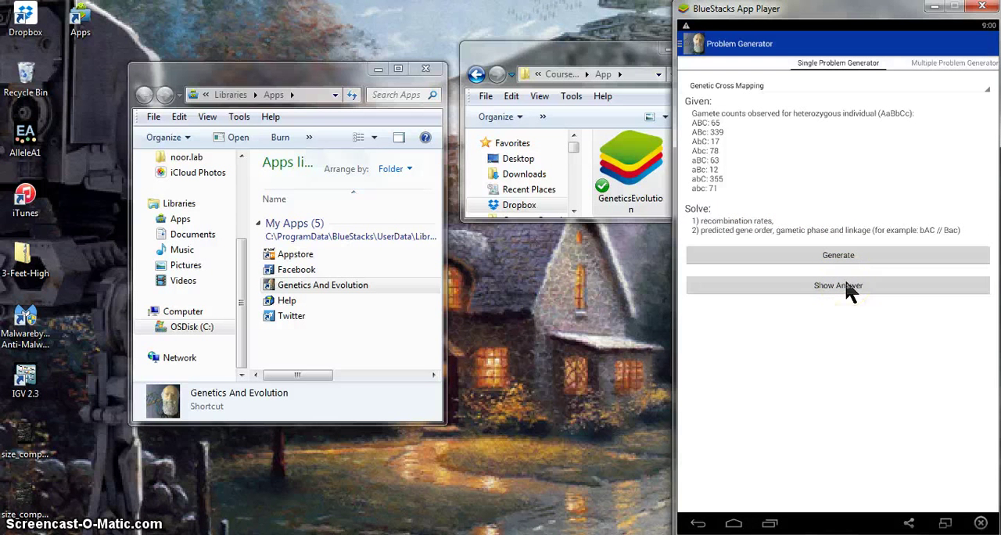
{"action": "left_click", "coordinate": [837, 284]}
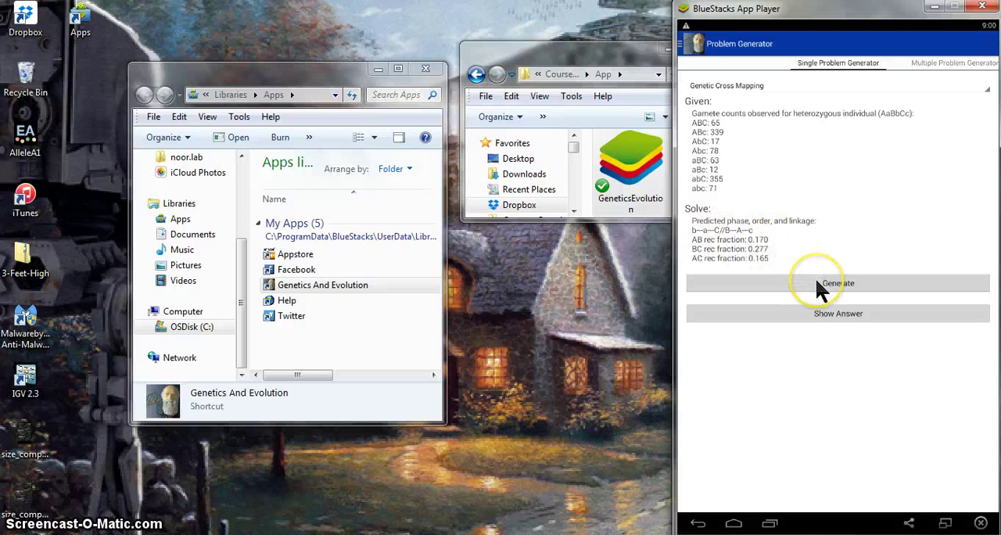
Step: Generate several more gene-mapping problems, revealing the answer to one
{"action": "left_click", "coordinate": [837, 283]}
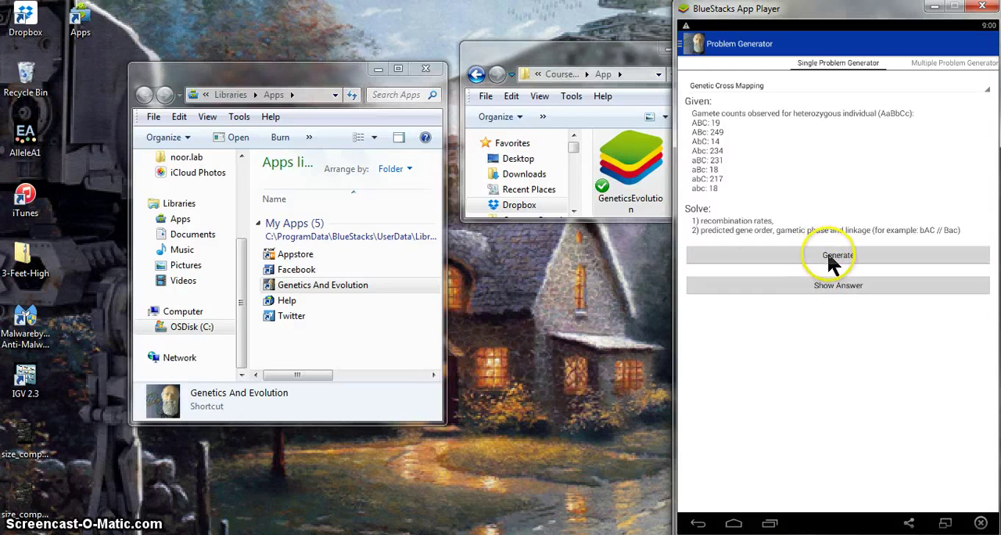
{"action": "mouse_move", "coordinate": [836, 289]}
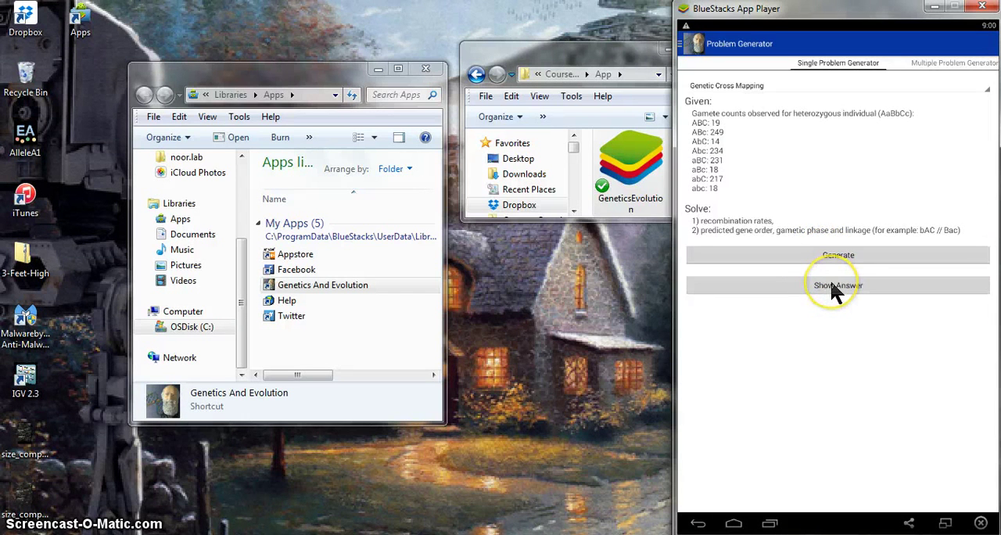
{"action": "left_click", "coordinate": [838, 285]}
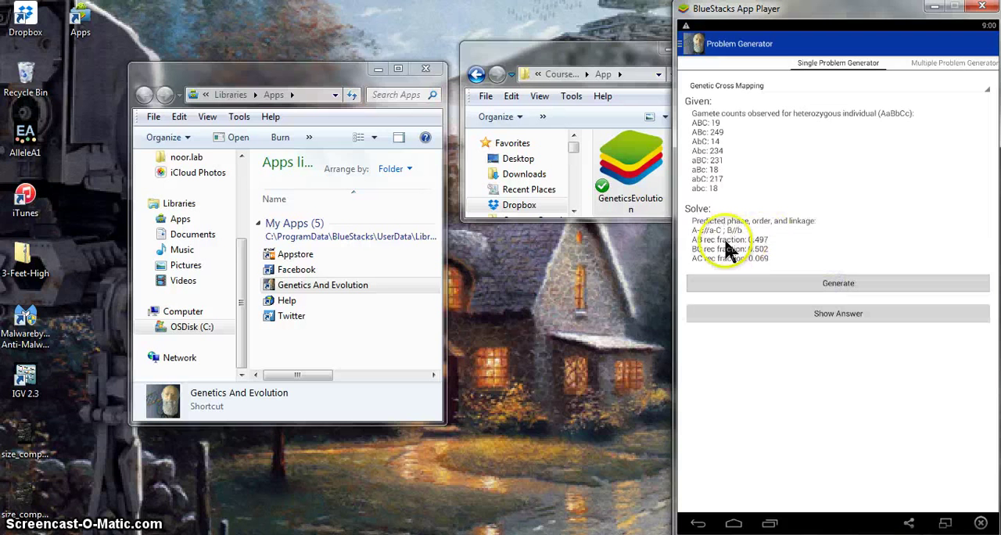
{"action": "mouse_move", "coordinate": [743, 231]}
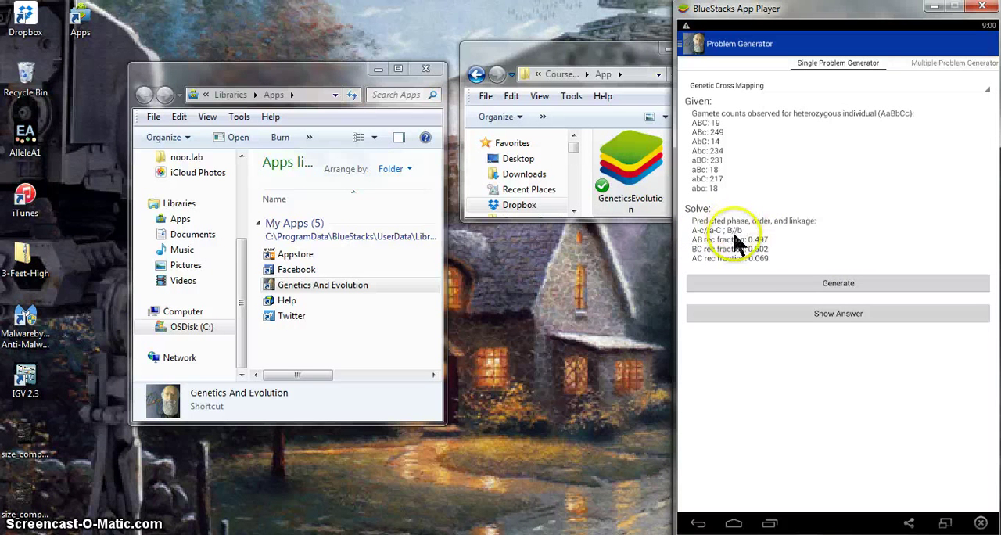
{"action": "mouse_move", "coordinate": [700, 235]}
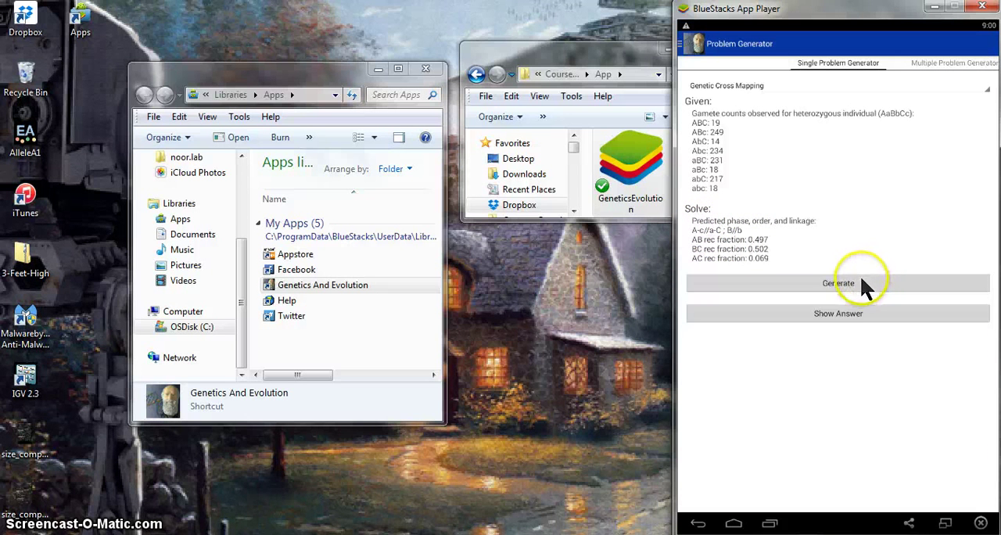
{"action": "left_click", "coordinate": [838, 283]}
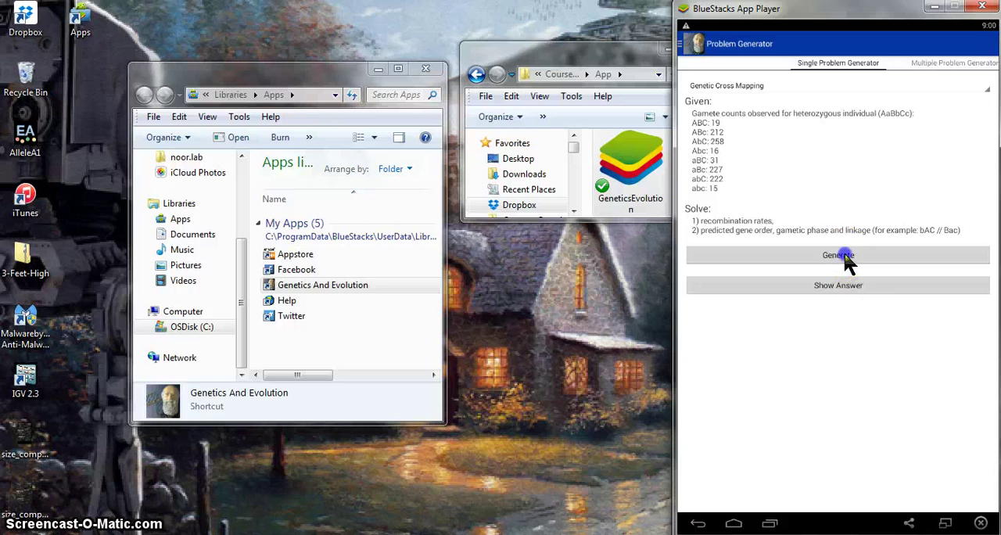
{"action": "left_click", "coordinate": [838, 255]}
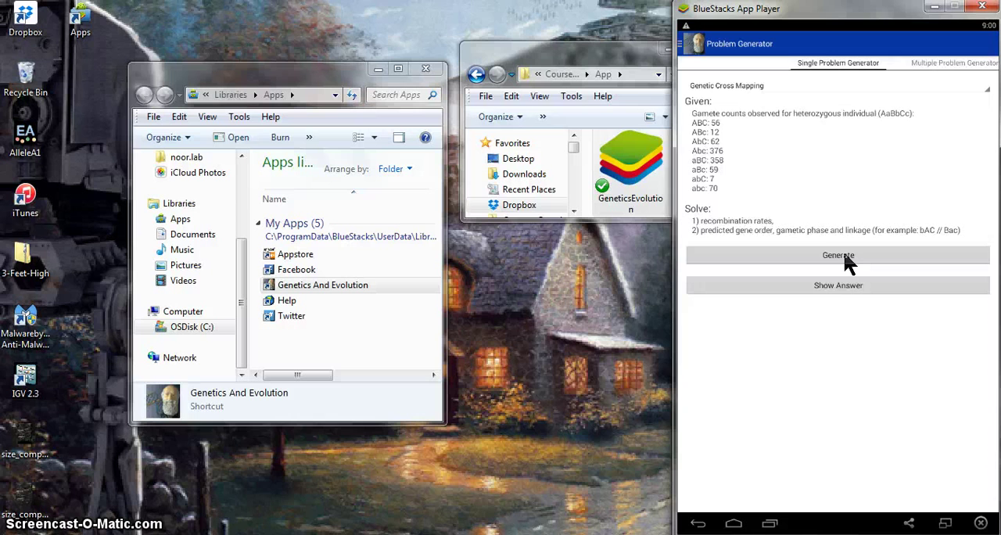
Step: Change the problem topic to Hardy Weinberg and generate a problem
{"action": "left_click", "coordinate": [725, 85]}
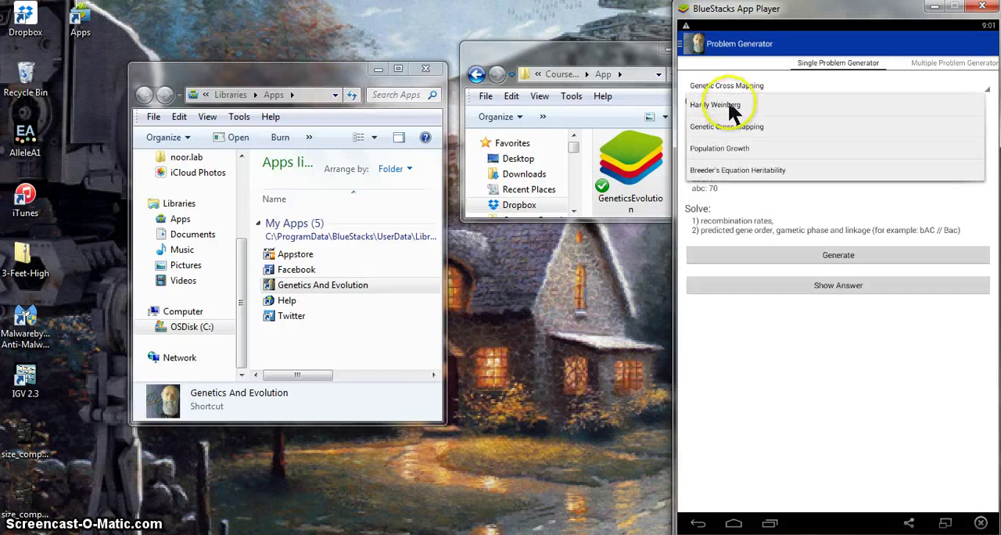
{"action": "left_click", "coordinate": [714, 104]}
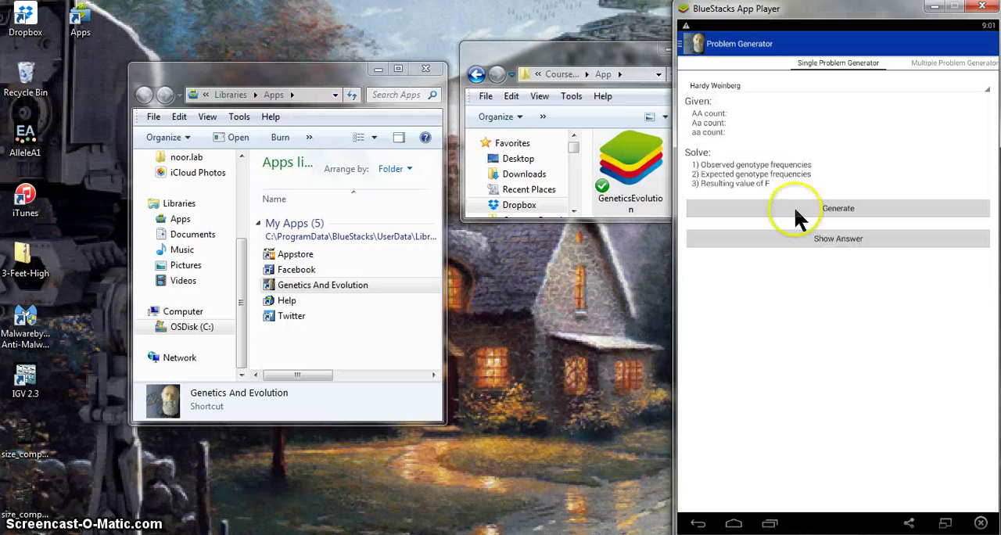
{"action": "left_click", "coordinate": [838, 208]}
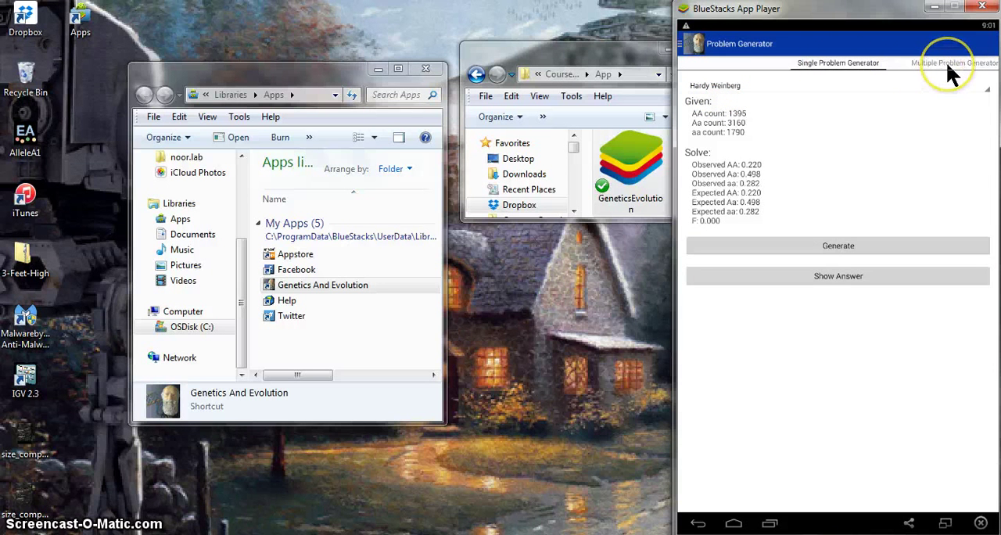
Step: Set up a Multiple Problem Generator batch file test.txt with 2 Genetic Cross Mapping problems
{"action": "left_click", "coordinate": [953, 63]}
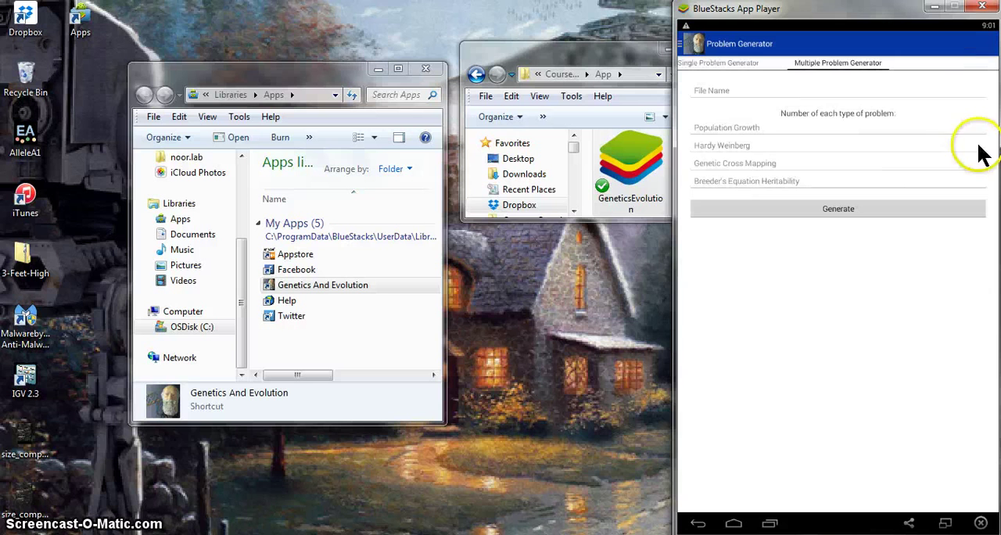
{"action": "left_click", "coordinate": [758, 94]}
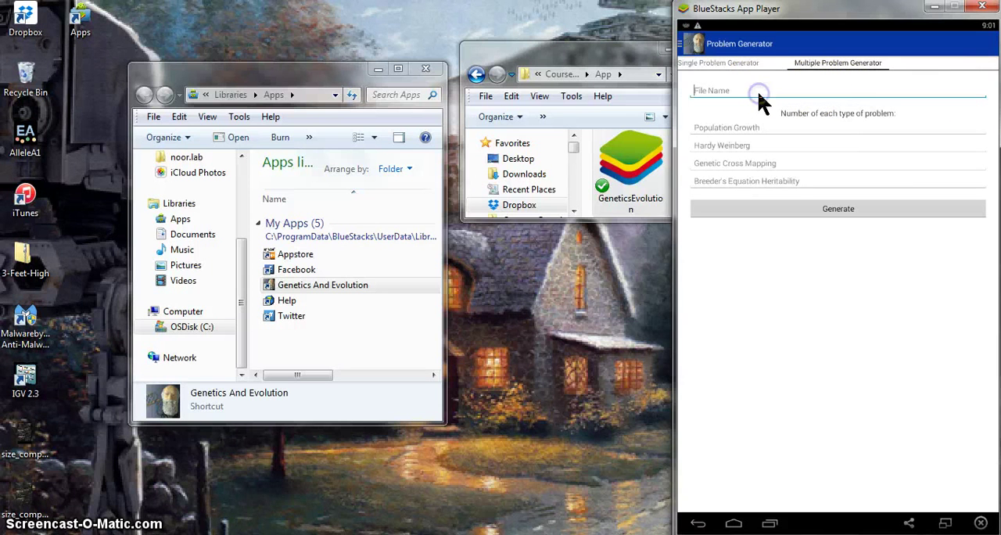
{"action": "type", "text": "test.txt"}
{"action": "left_click", "coordinate": [838, 163]}
{"action": "type", "text": "2"}
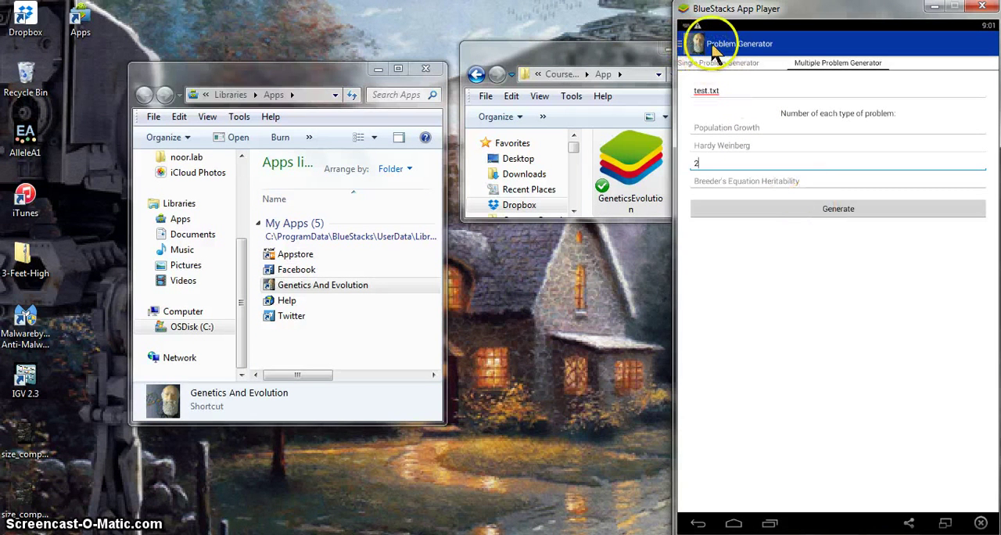
{"action": "left_click", "coordinate": [696, 44]}
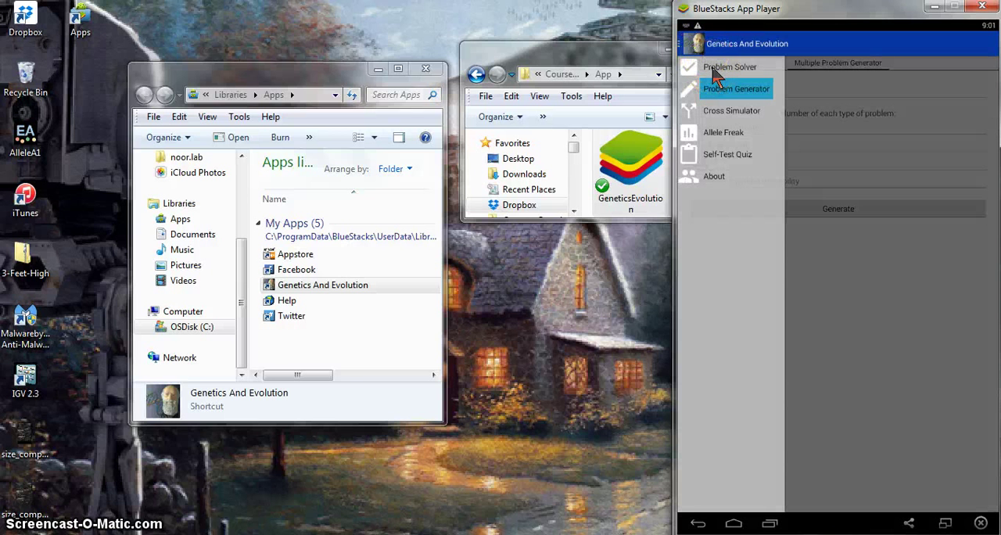
Step: Solve genotype counts 250/500/250 (F 0.000), then switch the solver to Breeder's Equation Heritability
{"action": "left_click", "coordinate": [729, 67]}
{"action": "type", "text": "250"}
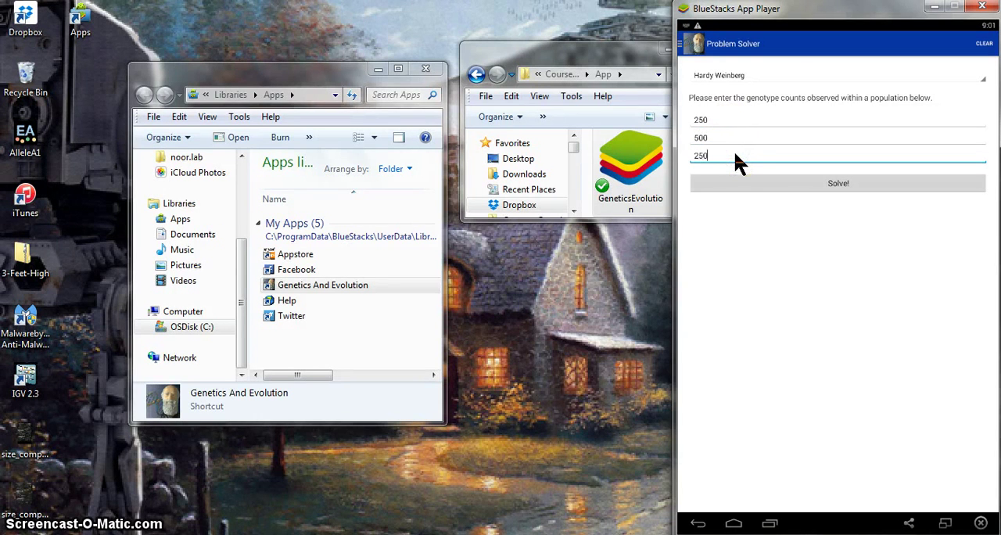
{"action": "left_click", "coordinate": [837, 183]}
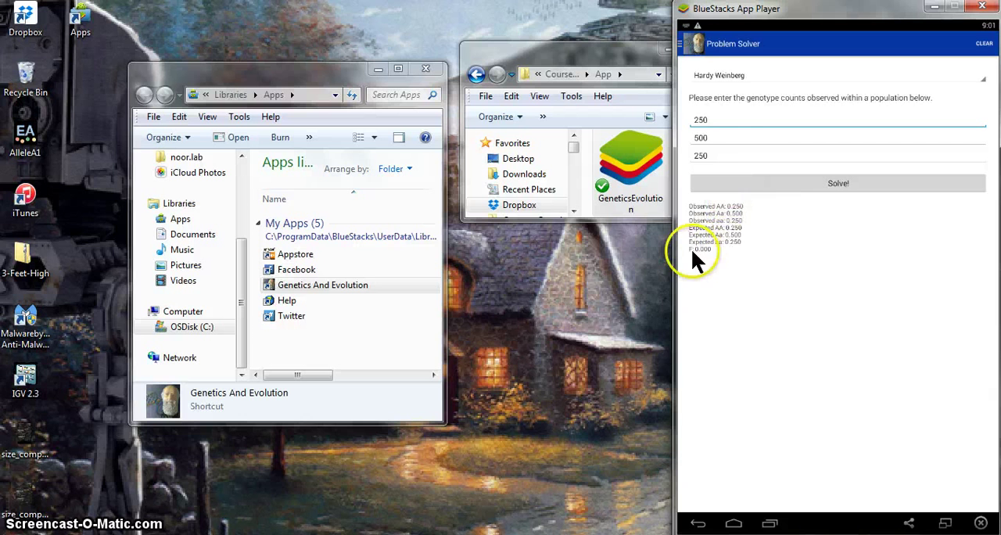
{"action": "mouse_move", "coordinate": [727, 78]}
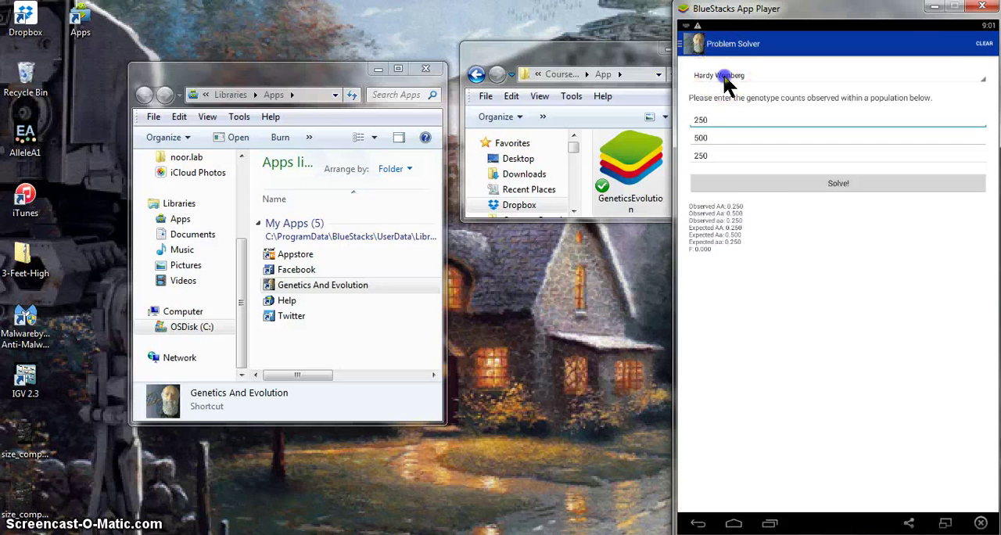
{"action": "left_click", "coordinate": [718, 75]}
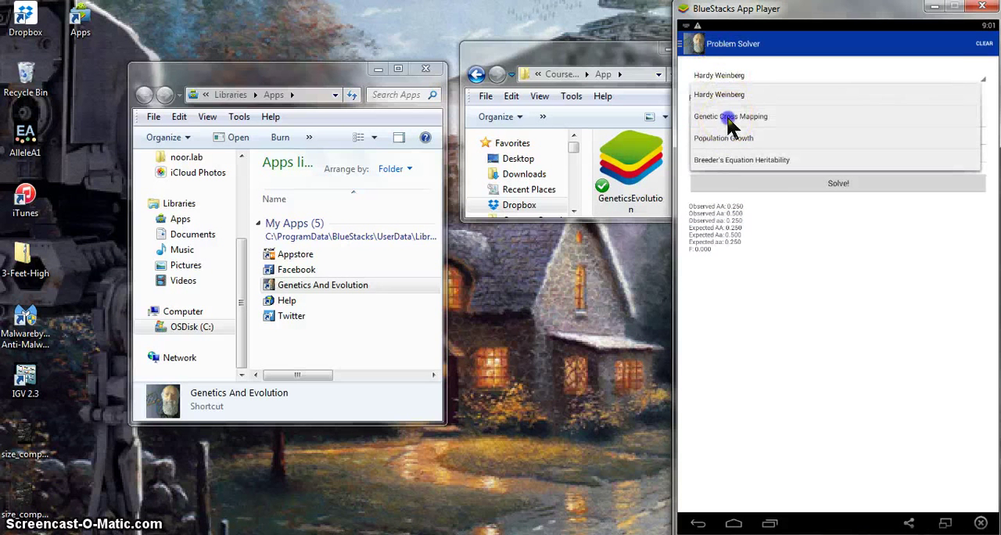
{"action": "left_click", "coordinate": [730, 116]}
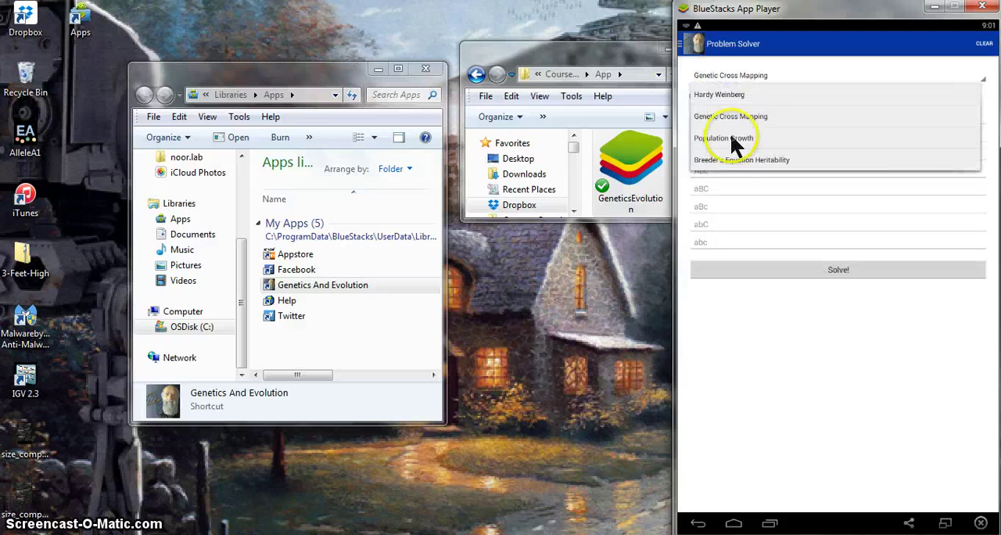
{"action": "left_click", "coordinate": [741, 159]}
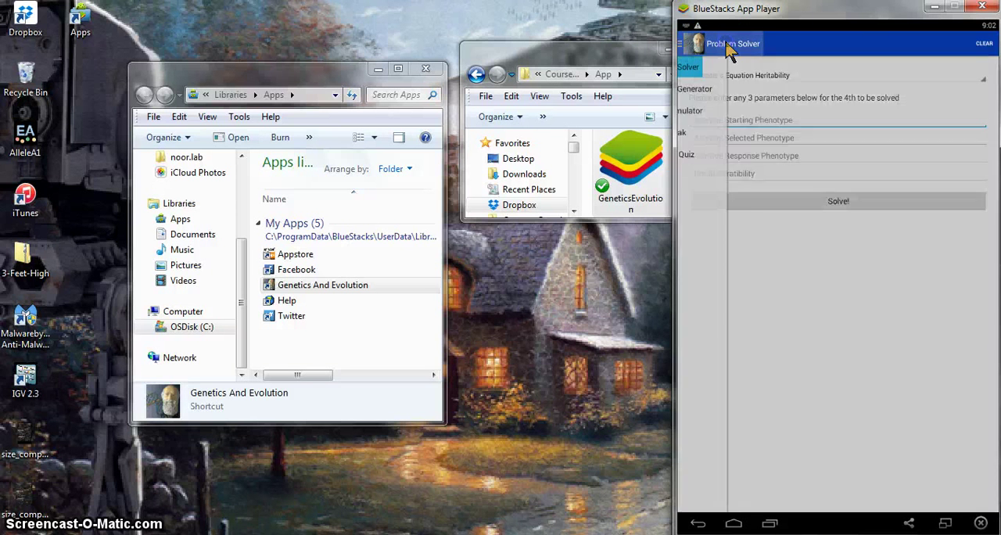
{"action": "left_click", "coordinate": [695, 43]}
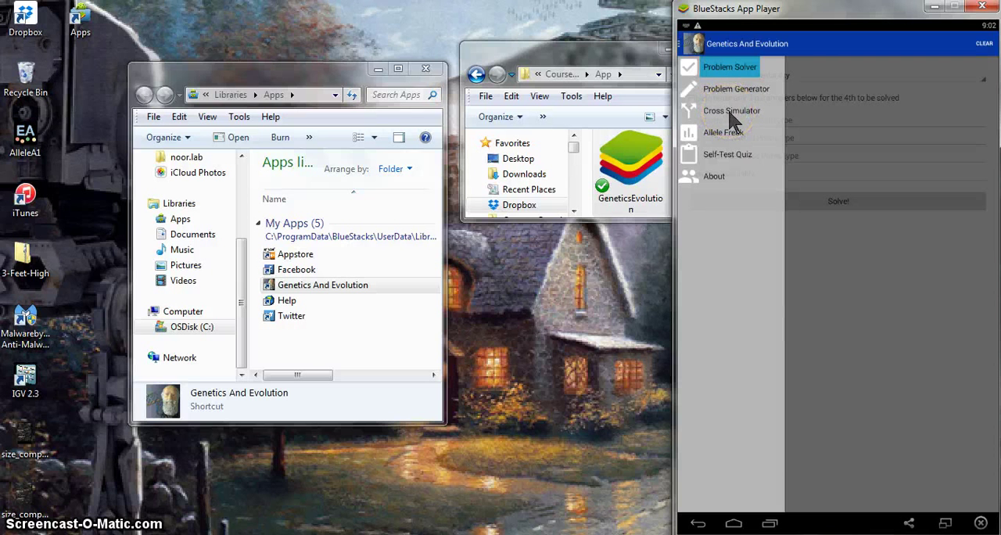
Step: Open the Cross Simulator and set up a two-trait pea cross
{"action": "left_click", "coordinate": [730, 121]}
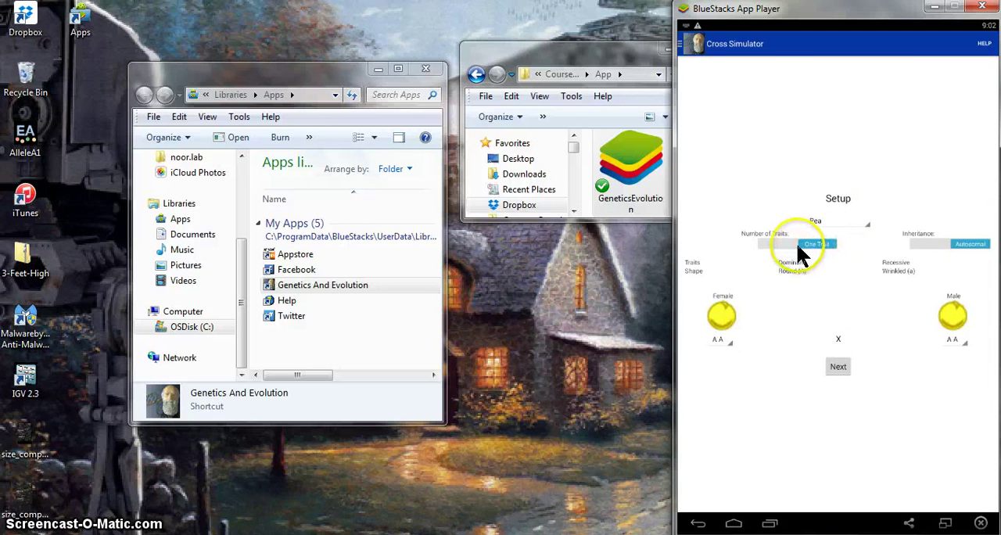
{"action": "left_click", "coordinate": [795, 243]}
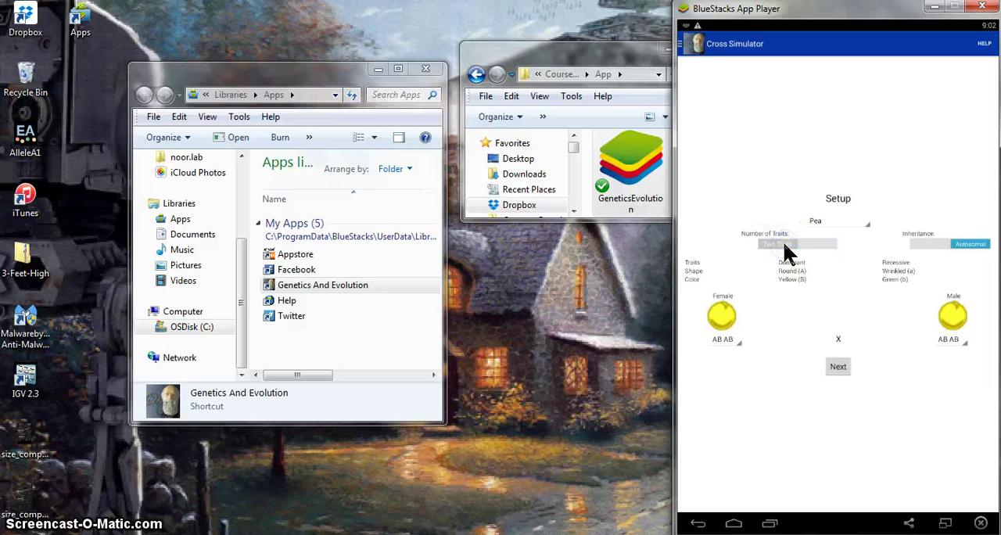
{"action": "left_click", "coordinate": [796, 243]}
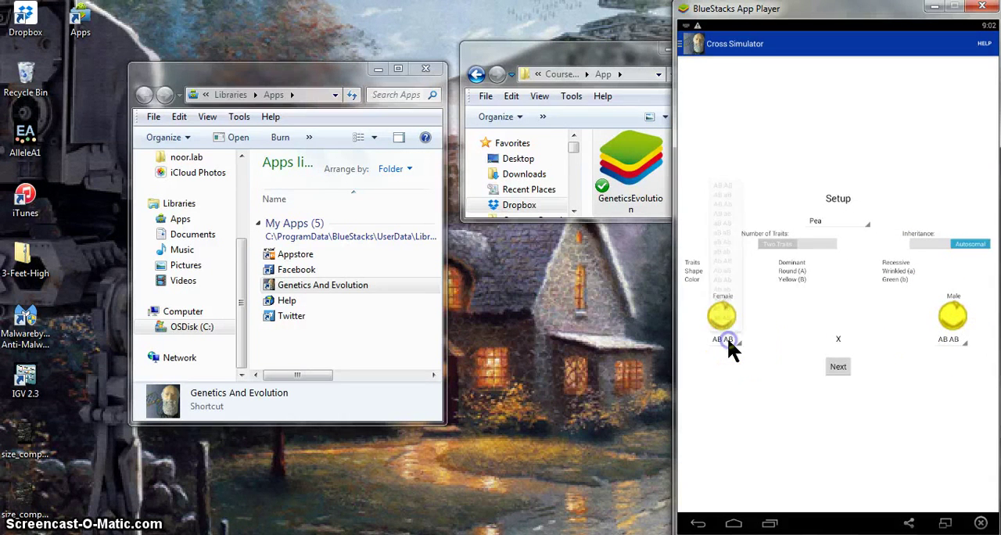
Step: Cross an AB ab female with an ab ab male, viewing four offspring phenotypes at 4/16
{"action": "left_click", "coordinate": [722, 338]}
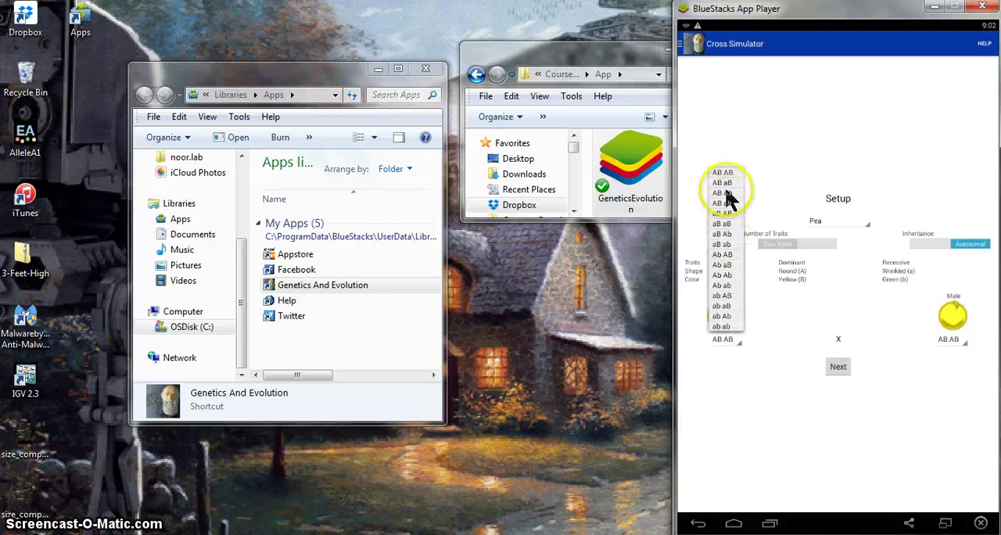
{"action": "mouse_move", "coordinate": [731, 305]}
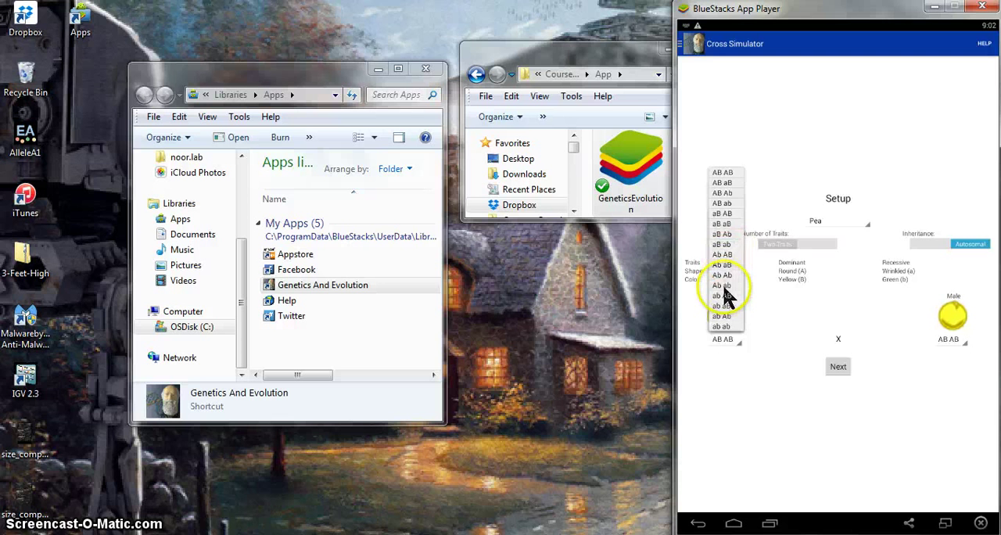
{"action": "left_click", "coordinate": [721, 316]}
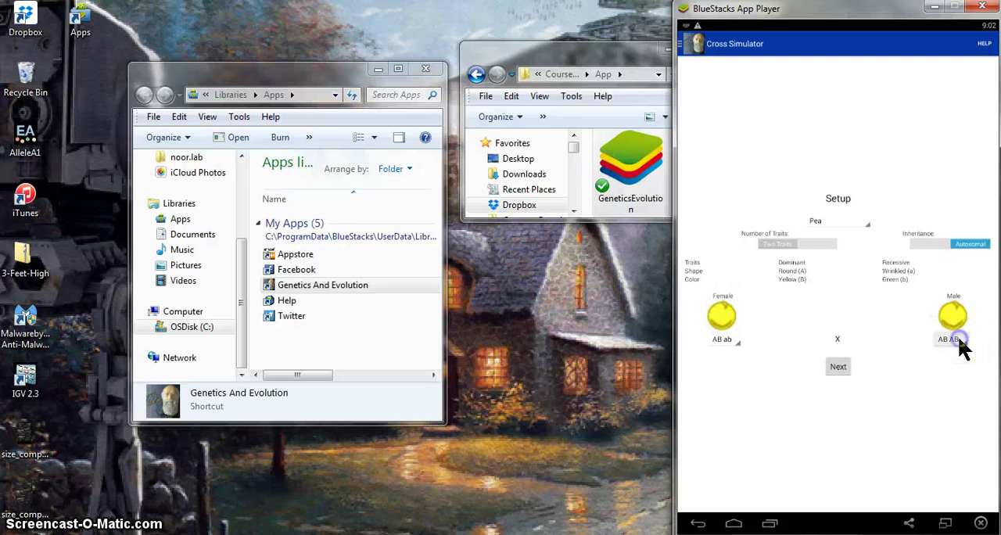
{"action": "left_click", "coordinate": [952, 315]}
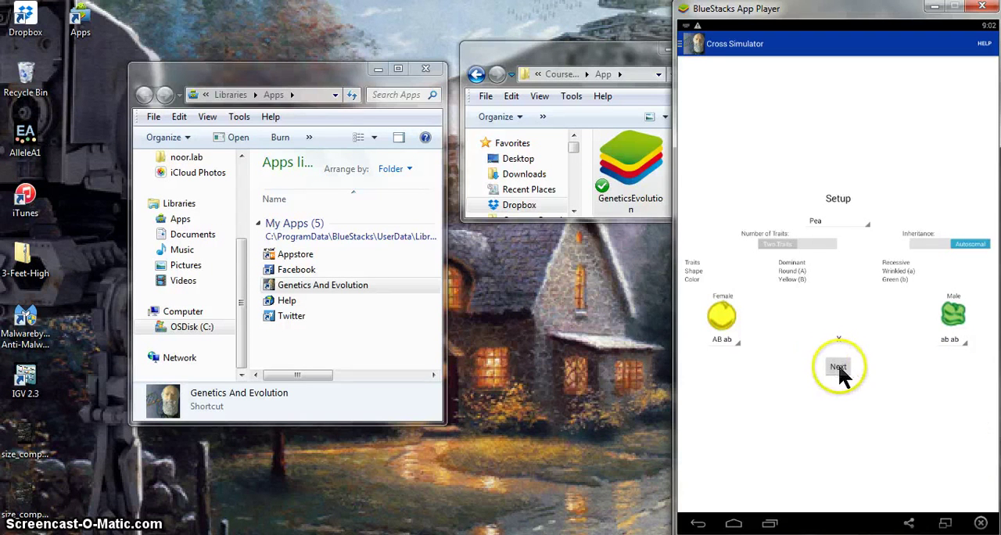
{"action": "left_click", "coordinate": [837, 366]}
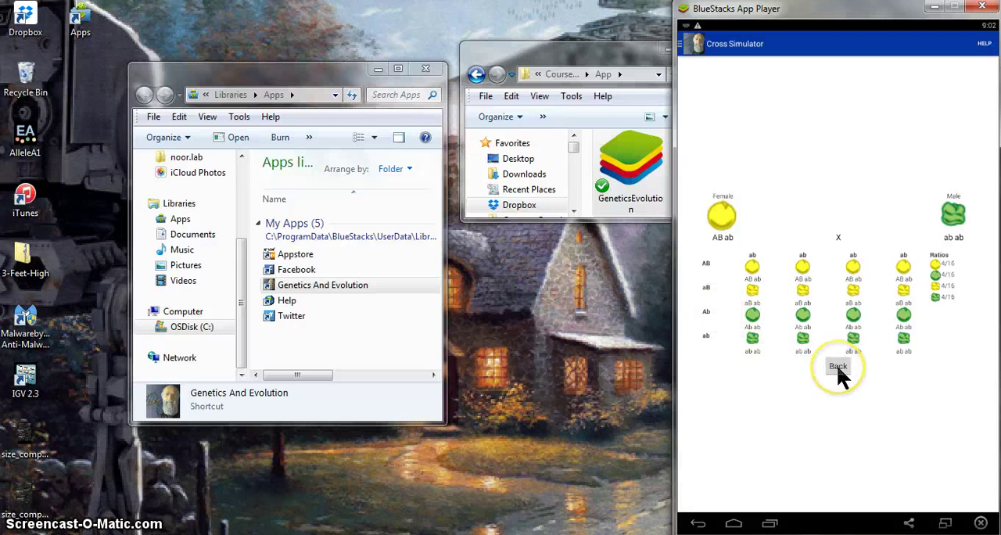
{"action": "left_click", "coordinate": [837, 365]}
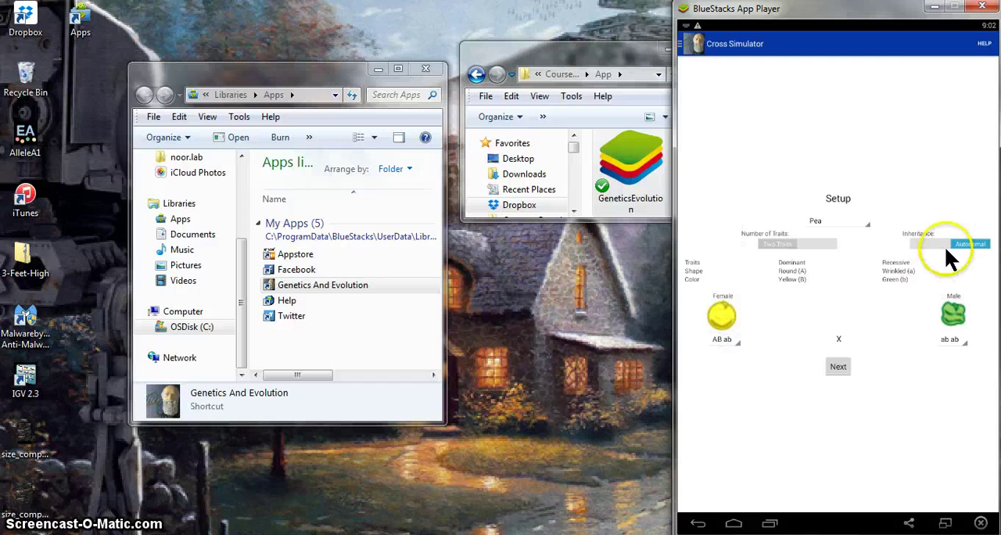
Step: Toggle inheritance, choose Snowman, and pair a TN TN female with a tn tn male
{"action": "left_click", "coordinate": [946, 244]}
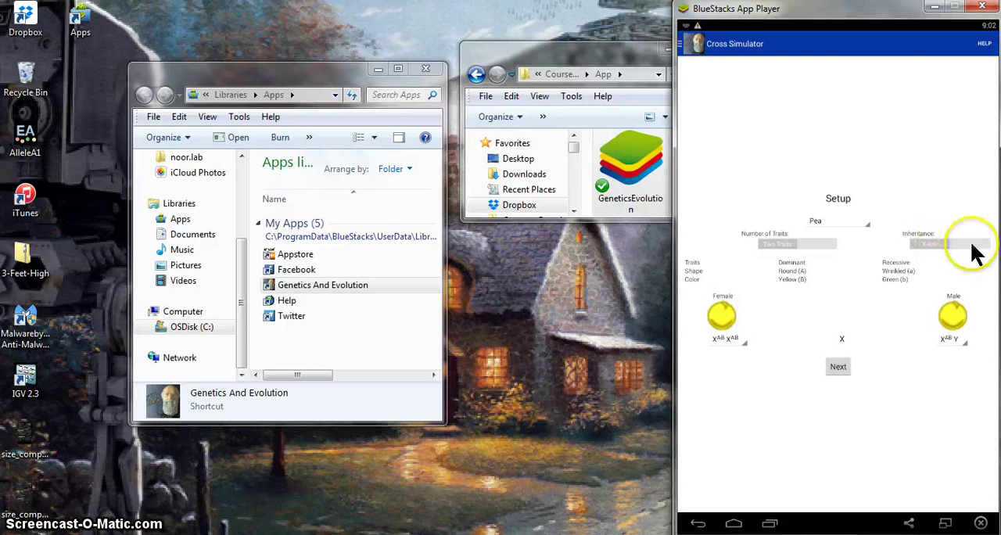
{"action": "left_click", "coordinate": [837, 221]}
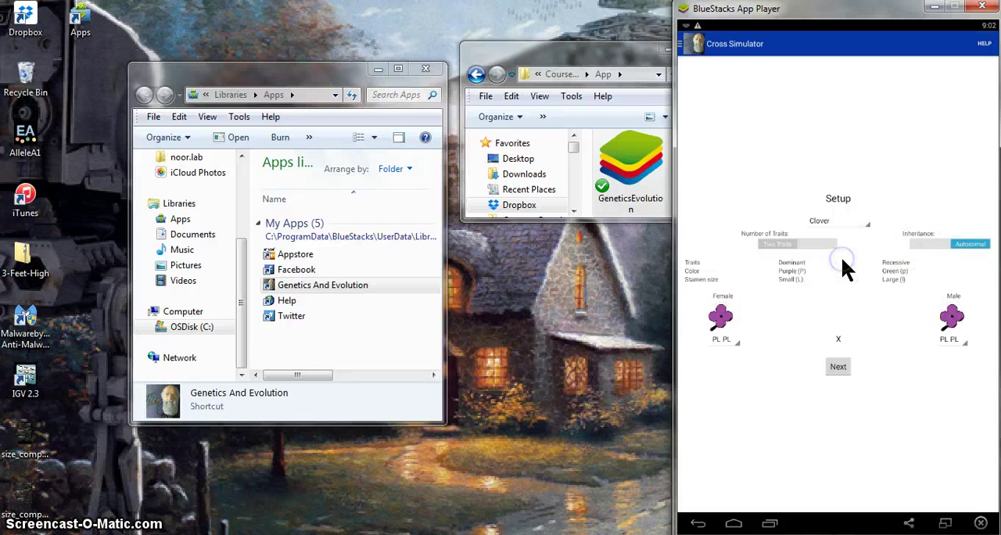
{"action": "left_click", "coordinate": [837, 220]}
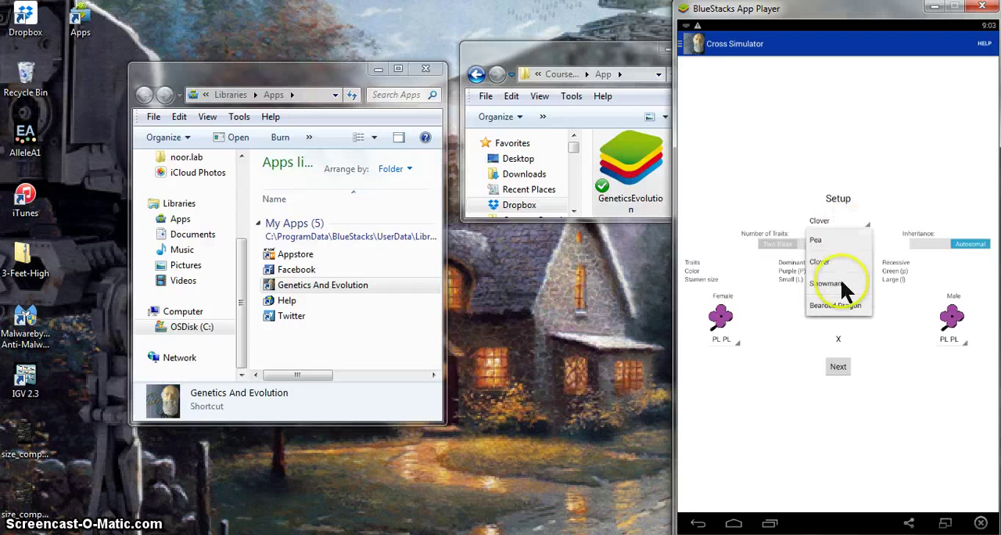
{"action": "left_click", "coordinate": [827, 283]}
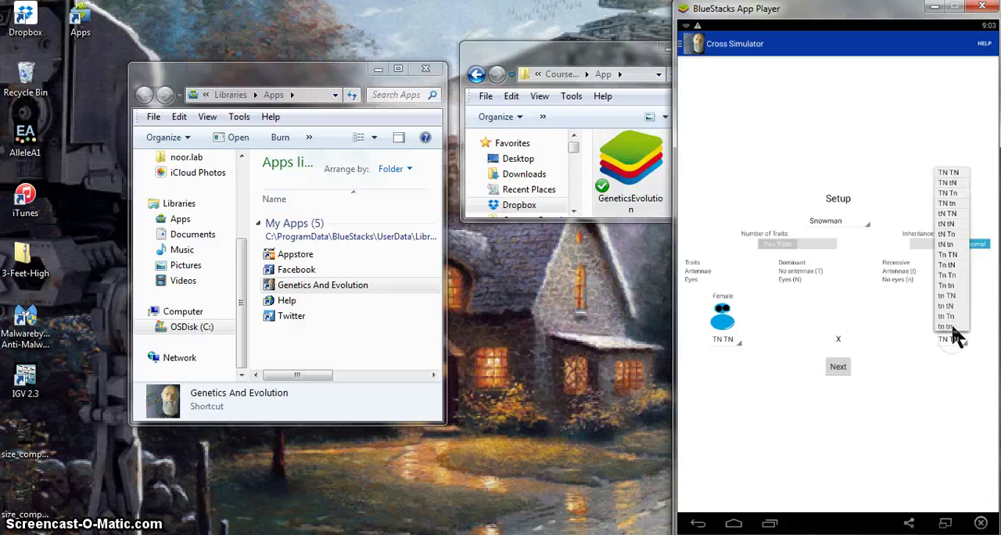
{"action": "left_click", "coordinate": [946, 316]}
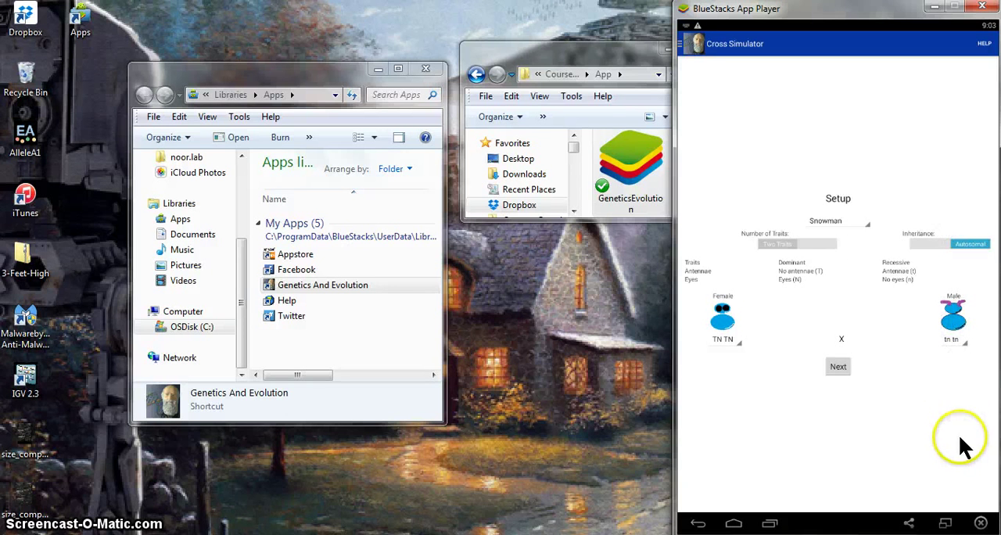
{"action": "mouse_move", "coordinate": [727, 262]}
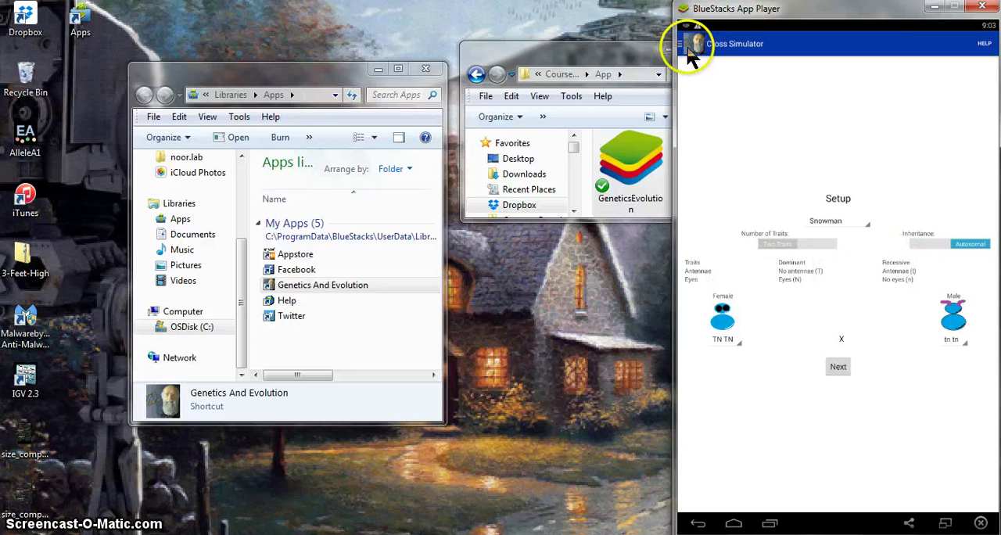
Step: Open Allele Freak and set aa relative fitness to .98 and population to 50
{"action": "left_click", "coordinate": [687, 43]}
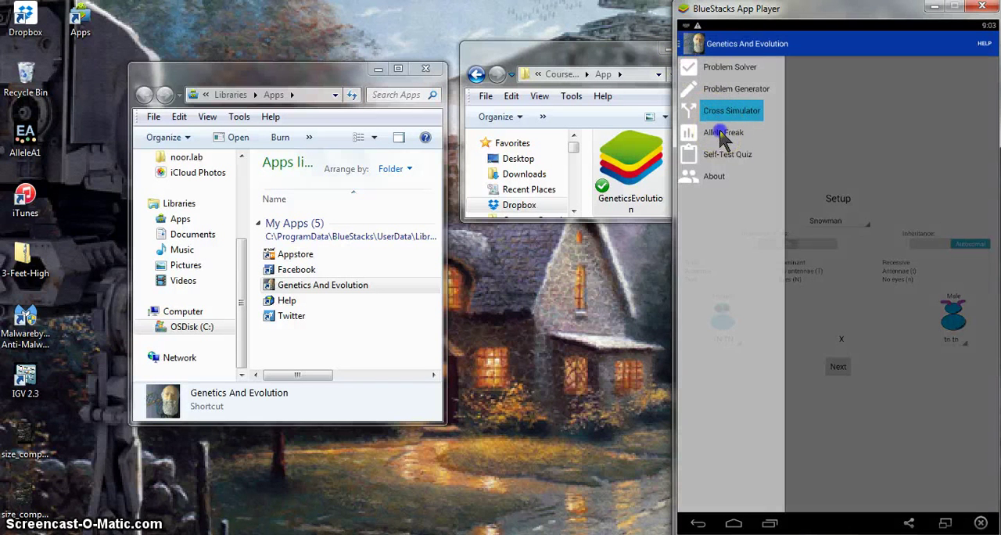
{"action": "left_click", "coordinate": [723, 132]}
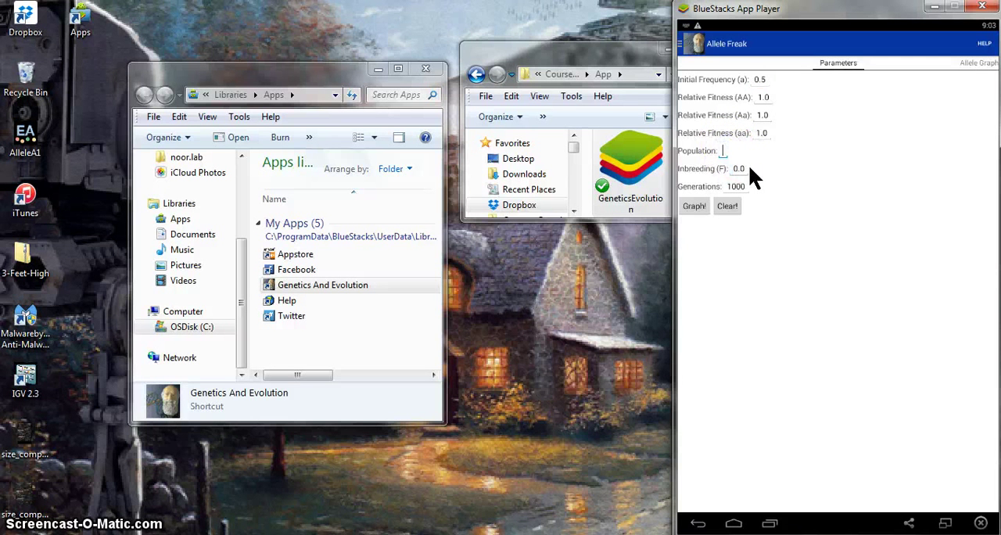
{"action": "type", "text": "100"}
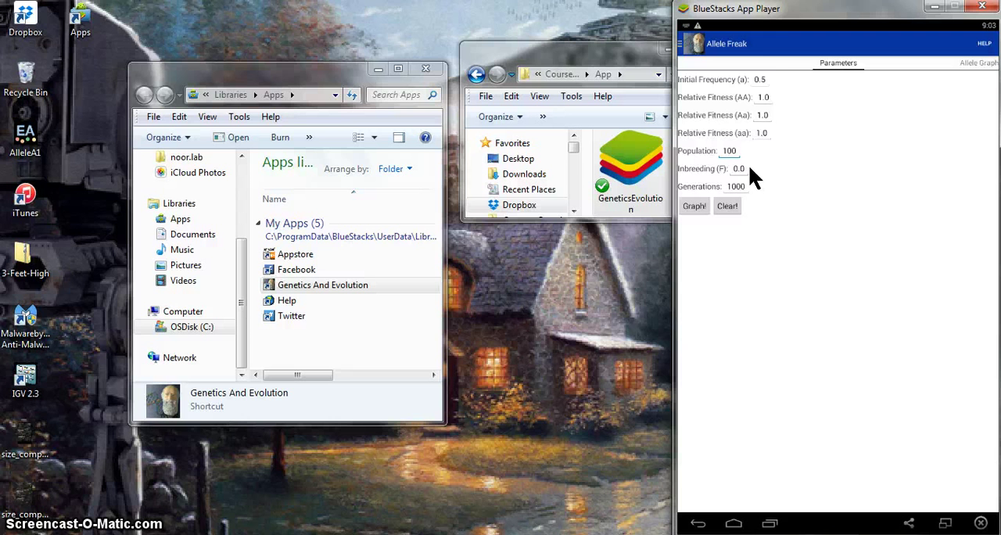
{"action": "left_click", "coordinate": [763, 133]}
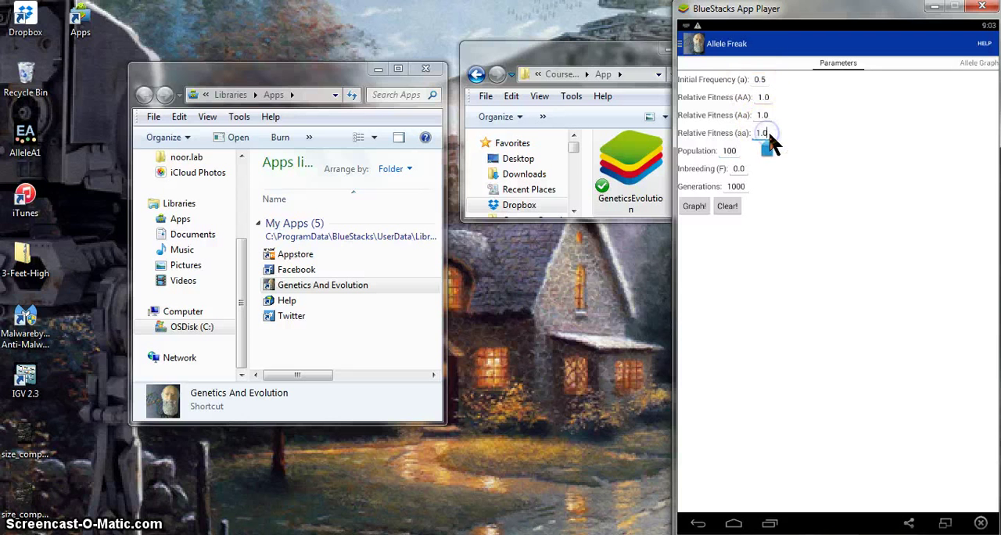
{"action": "type", "text": "98"}
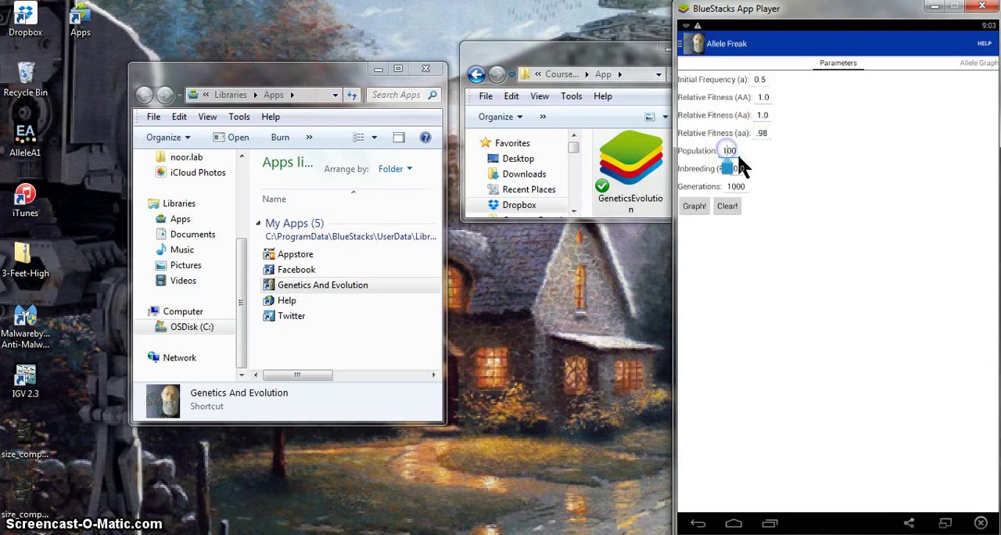
{"action": "type", "text": "50"}
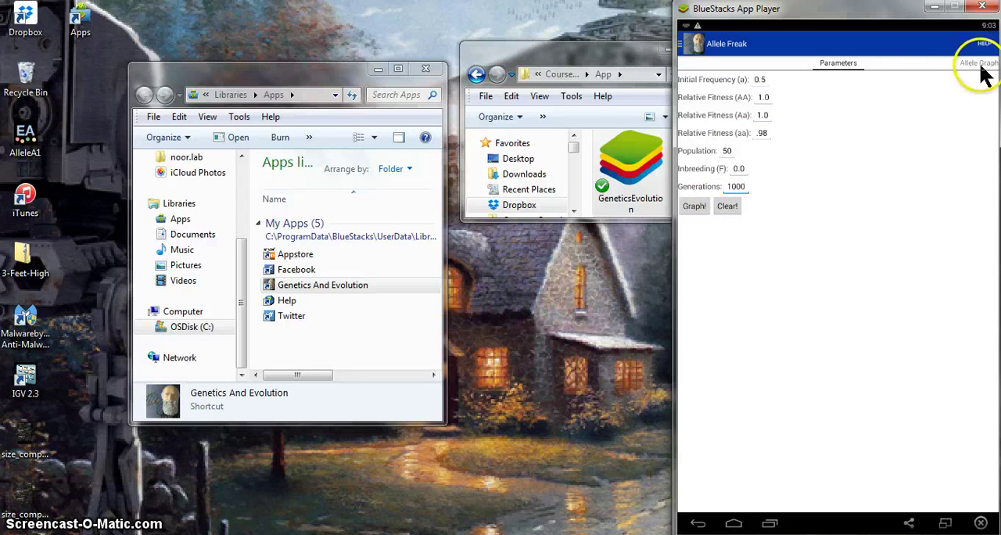
Step: Plot the simulated allele frequency lines over generations for the entered parameters
{"action": "left_click", "coordinate": [977, 62]}
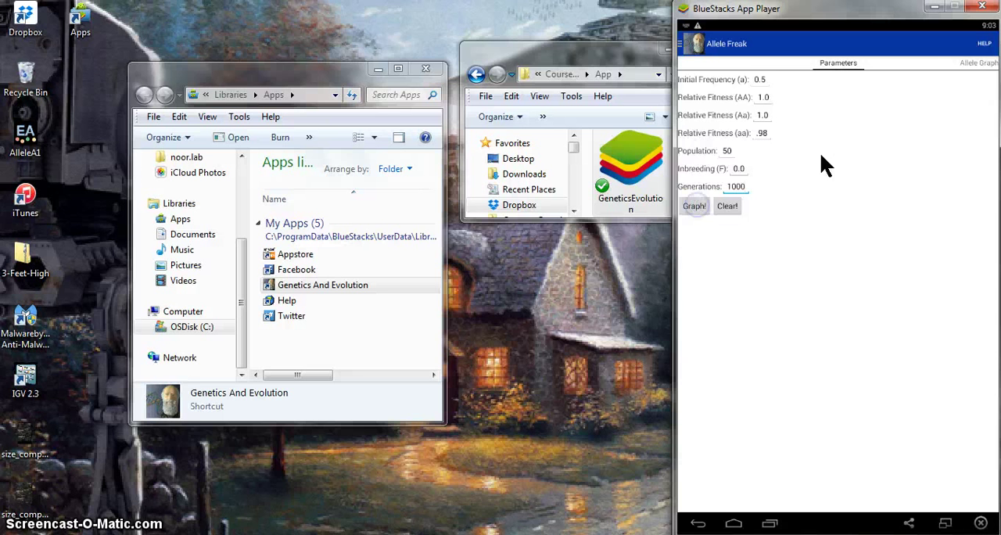
{"action": "left_click", "coordinate": [693, 205]}
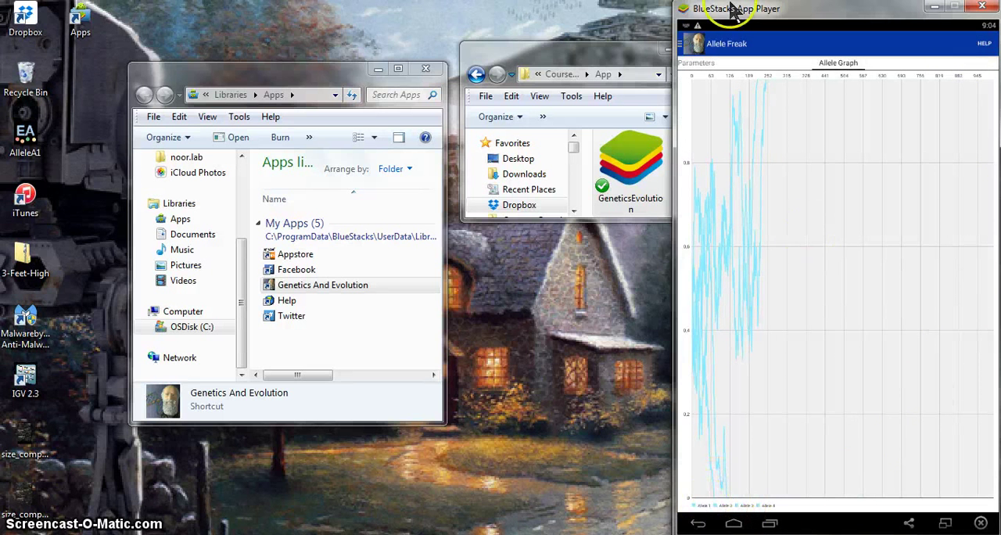
{"action": "mouse_move", "coordinate": [794, 90]}
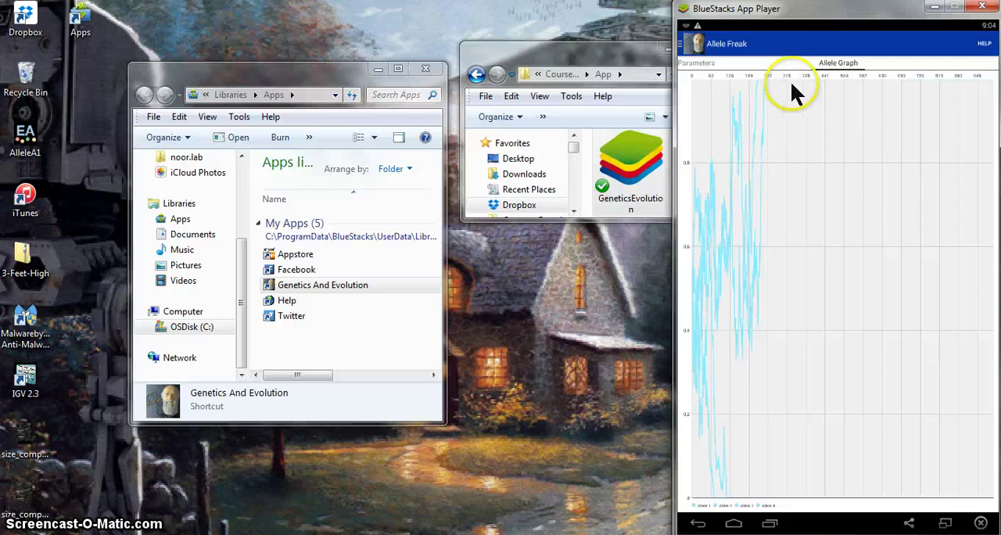
{"action": "mouse_move", "coordinate": [703, 371]}
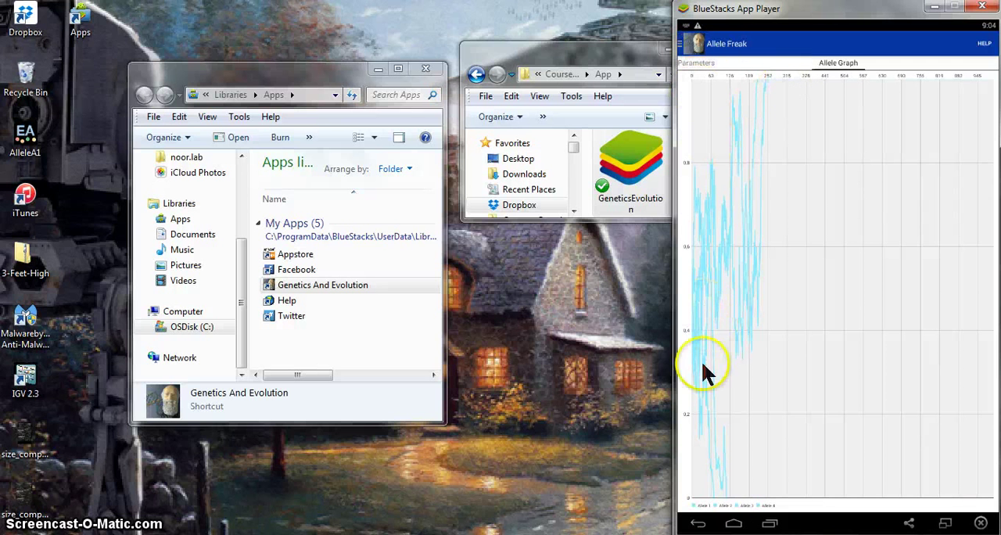
{"action": "mouse_move", "coordinate": [739, 133]}
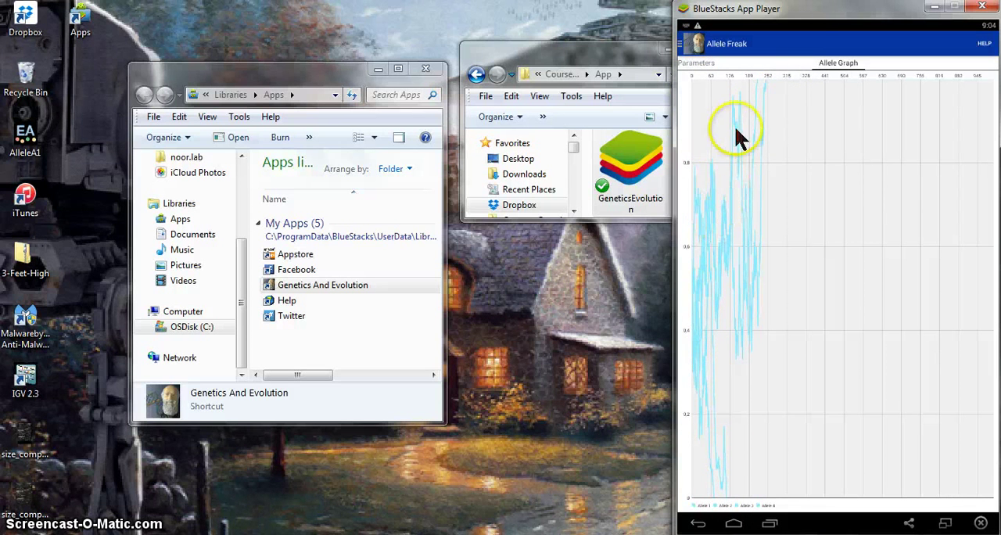